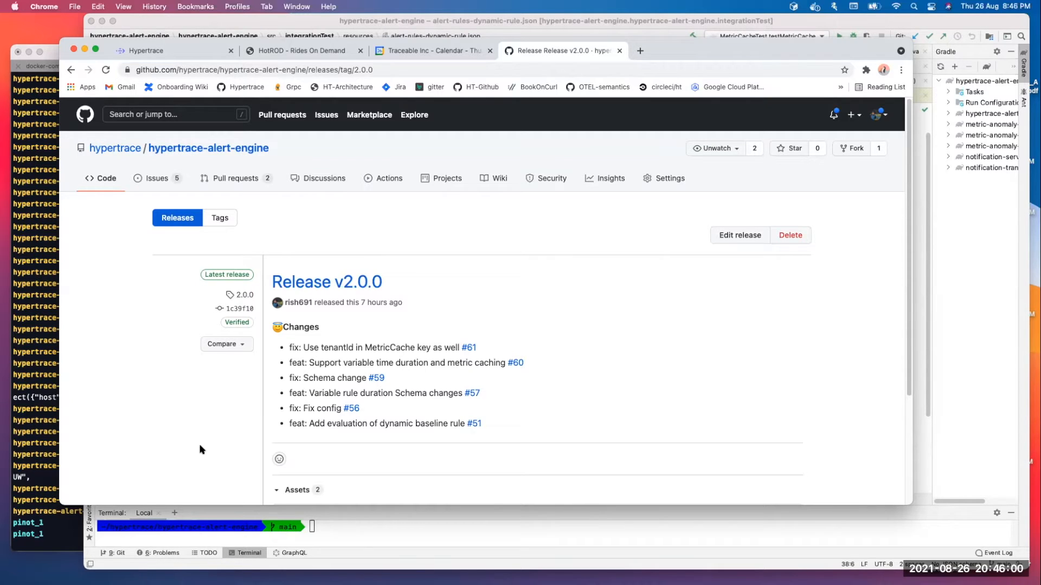
mouse_move(199, 446)
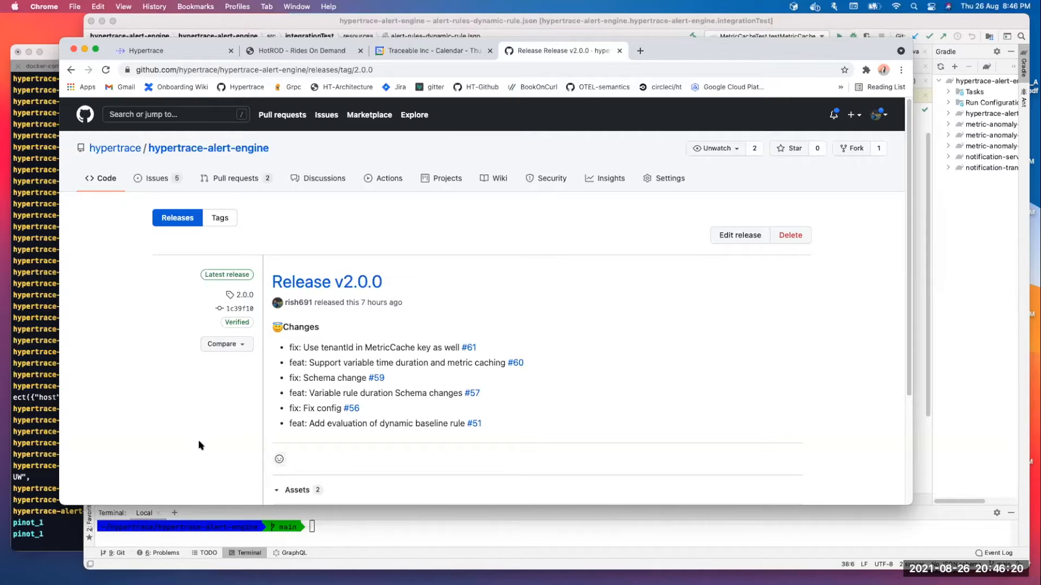
mouse_move(213, 408)
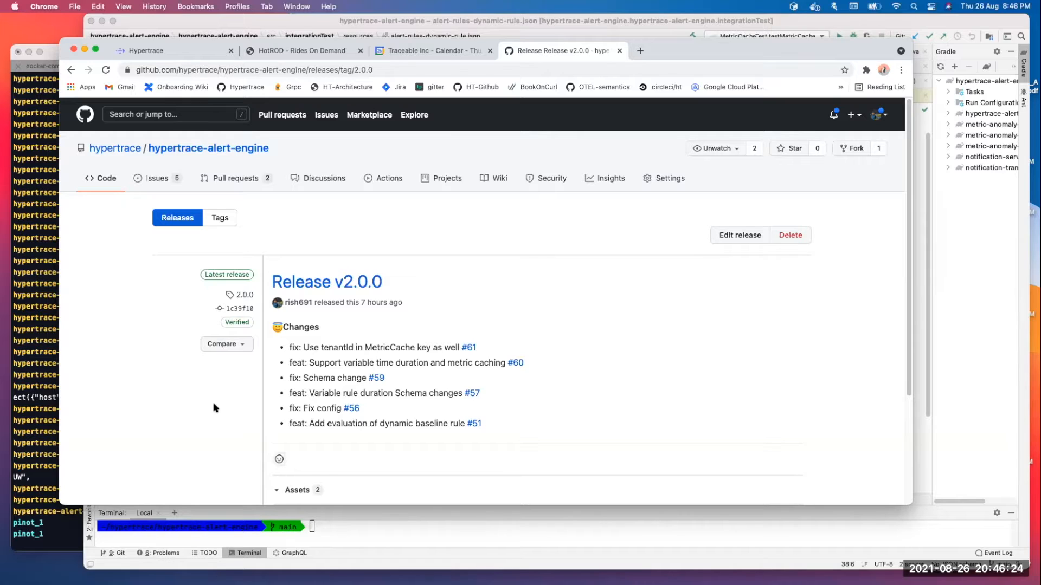
mouse_move(213, 403)
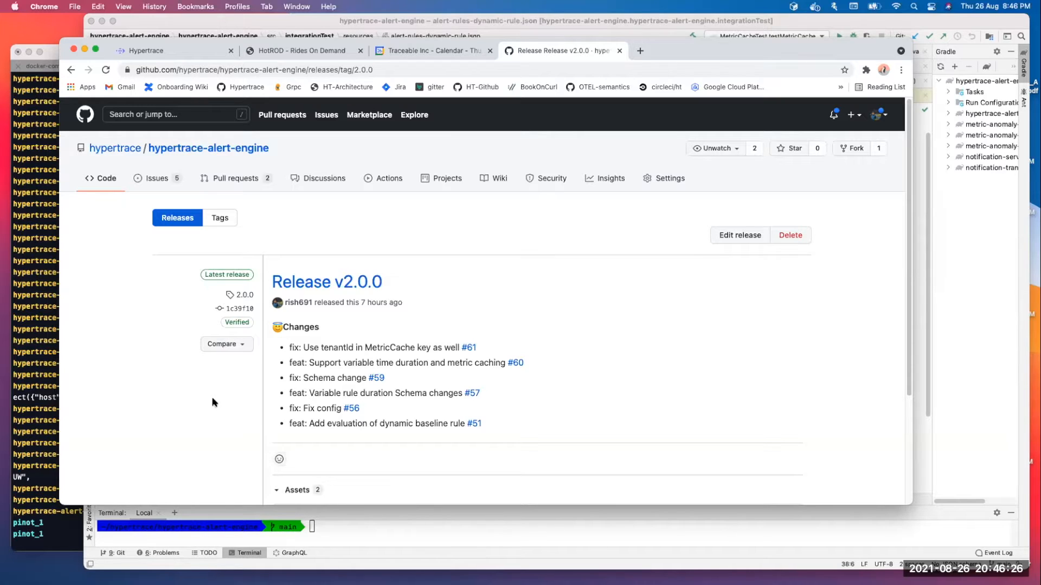
mouse_move(215, 403)
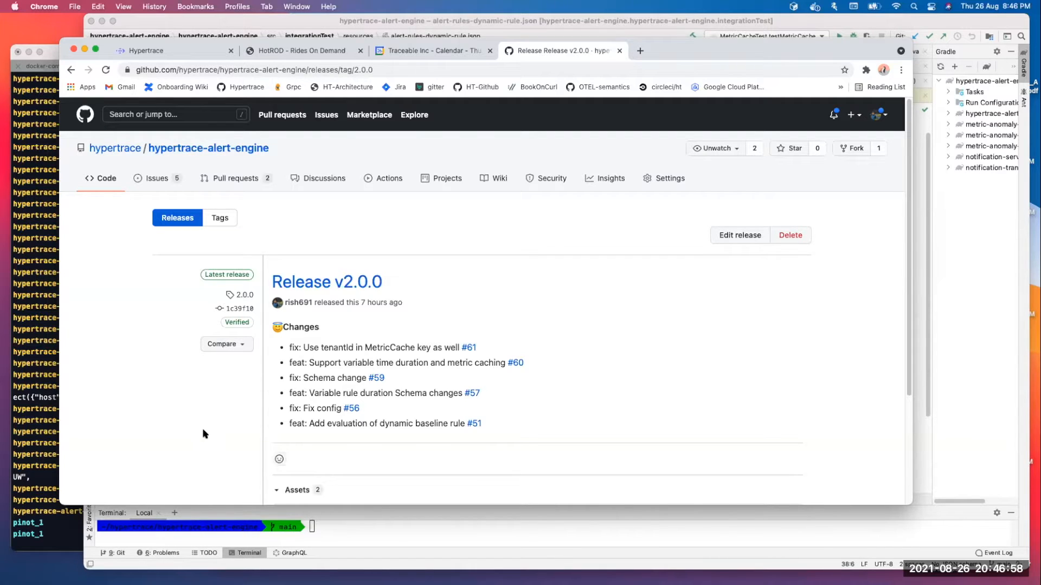
mouse_move(199, 434)
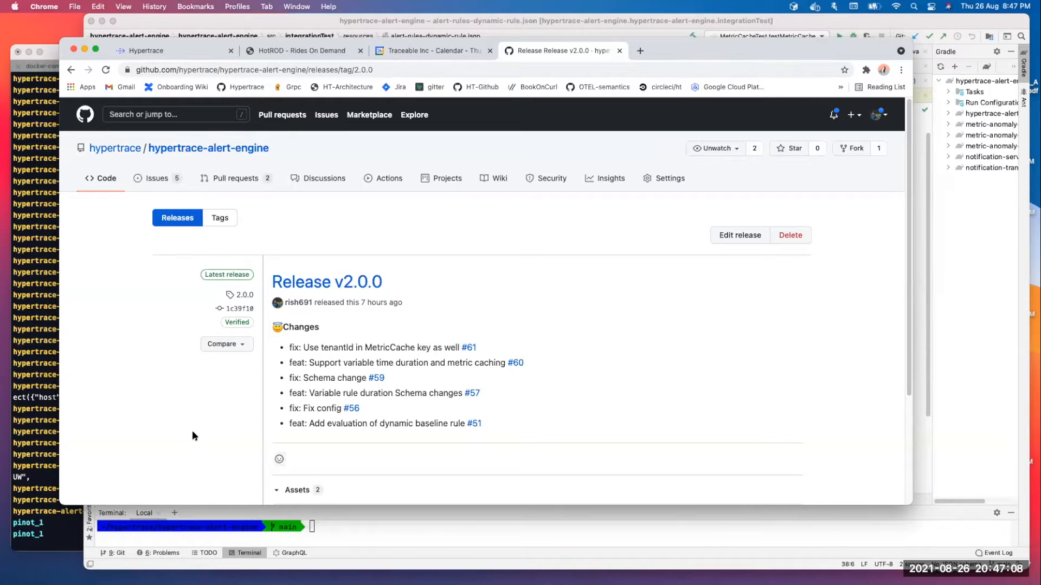
mouse_move(196, 451)
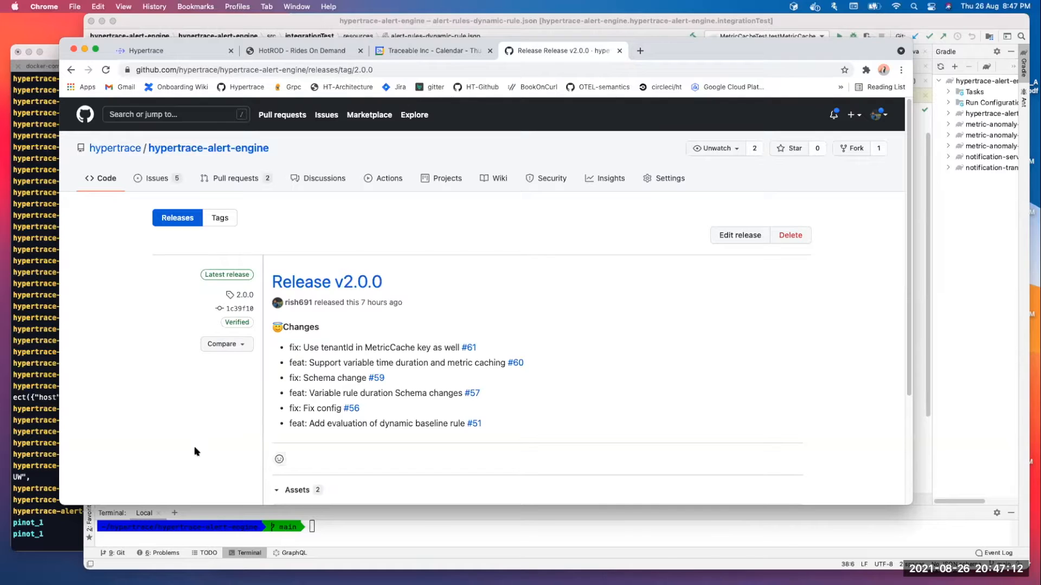
mouse_move(203, 466)
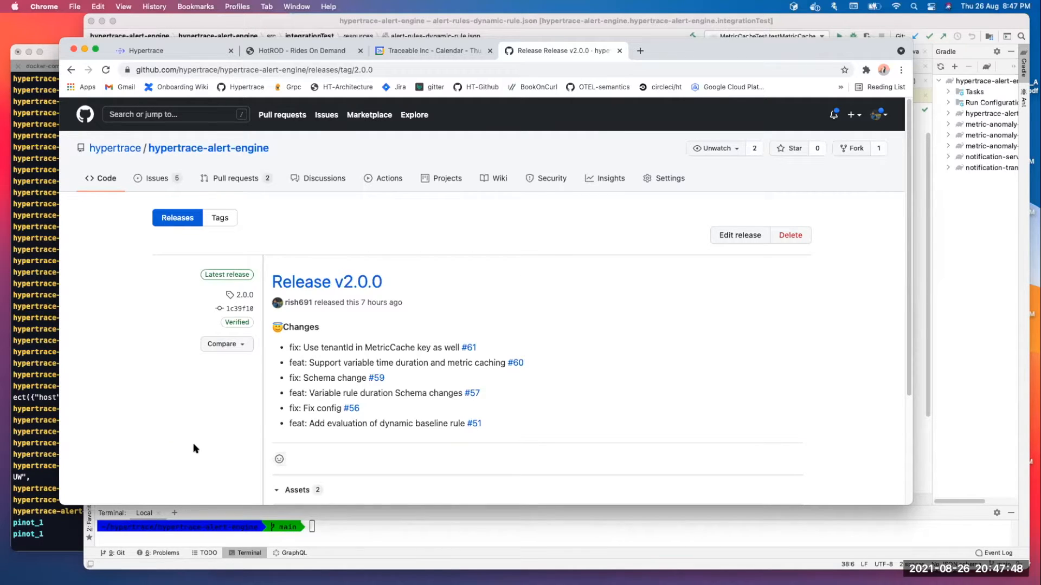
mouse_move(179, 448)
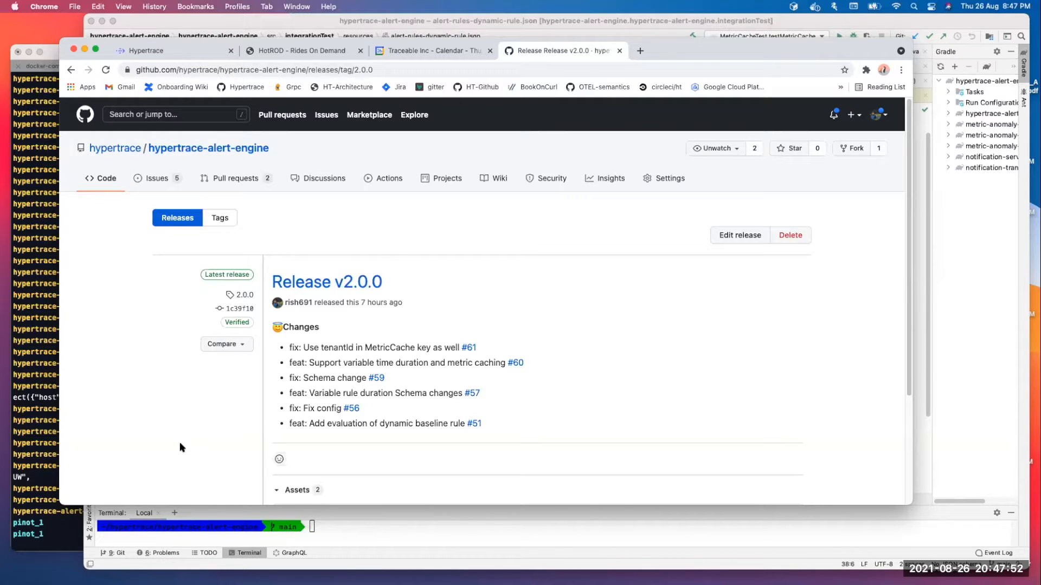
mouse_move(215, 437)
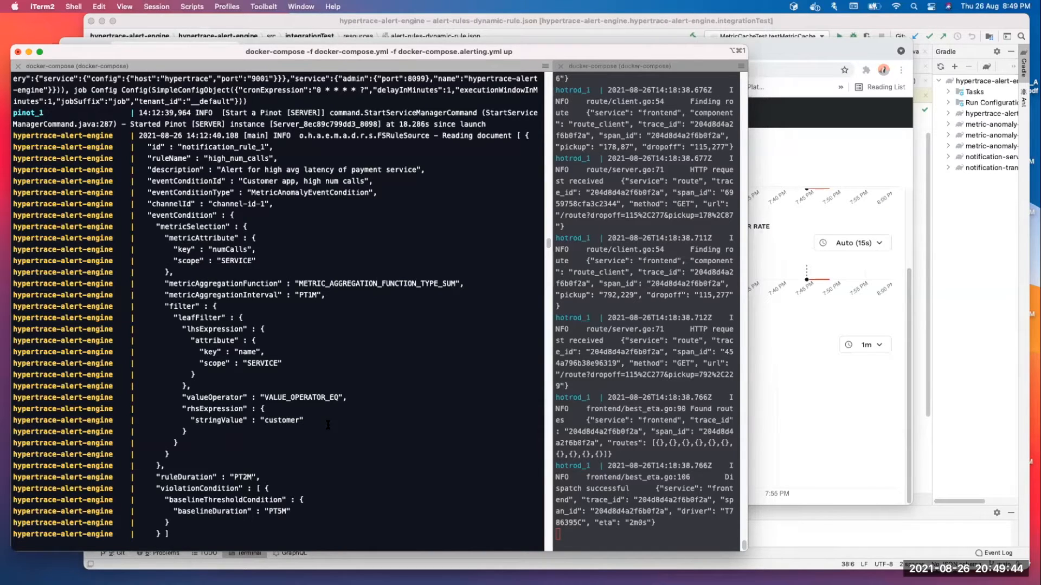
mouse_move(305, 397)
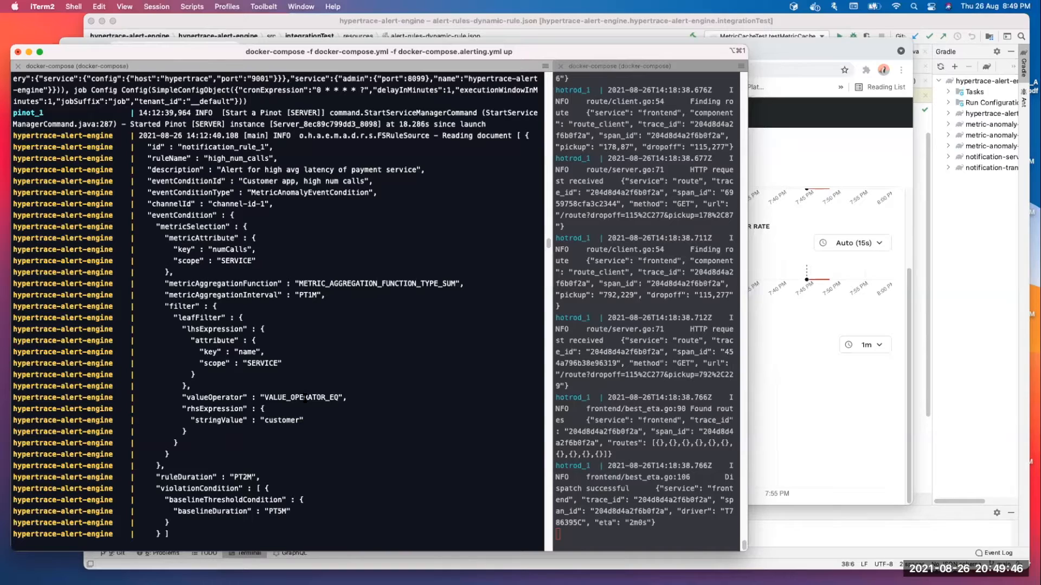
mouse_move(346, 482)
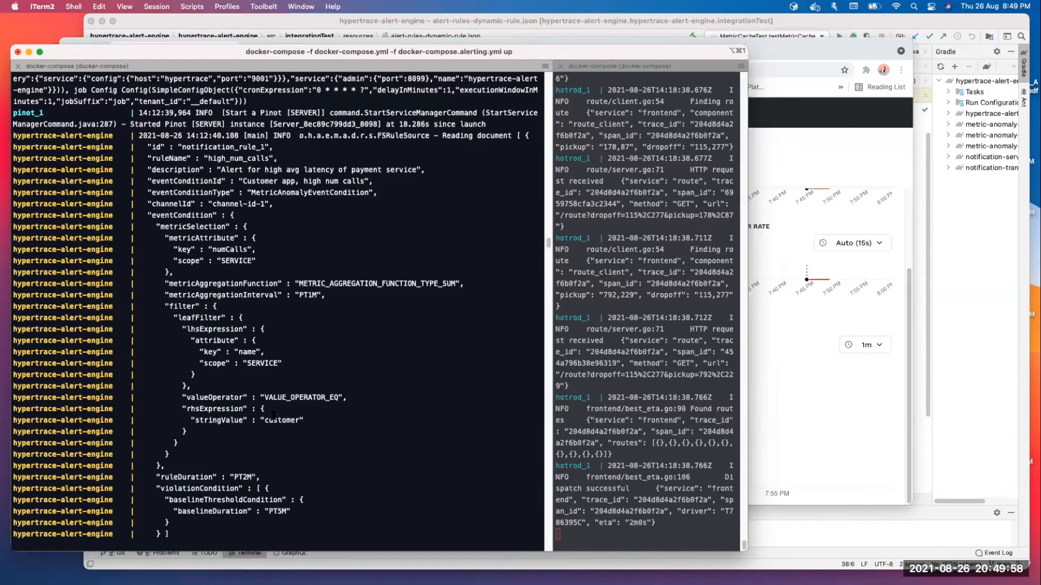
mouse_move(314, 300)
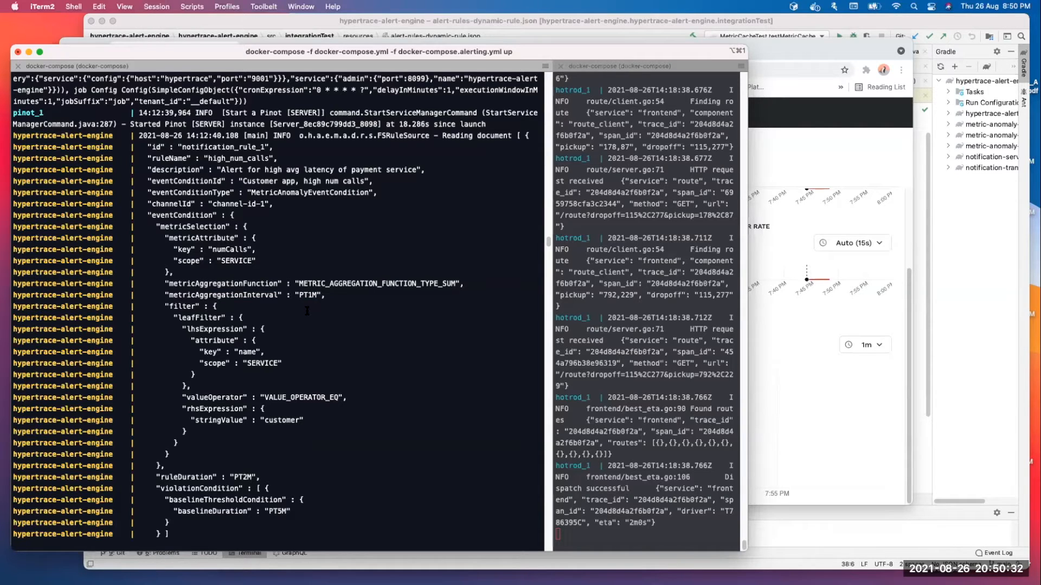
mouse_move(320, 343)
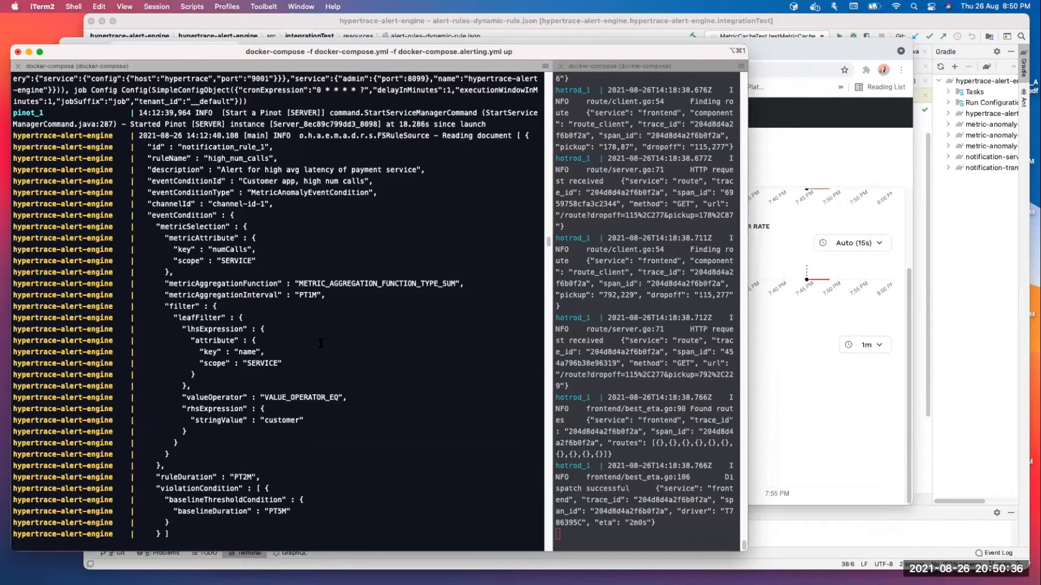
mouse_move(312, 372)
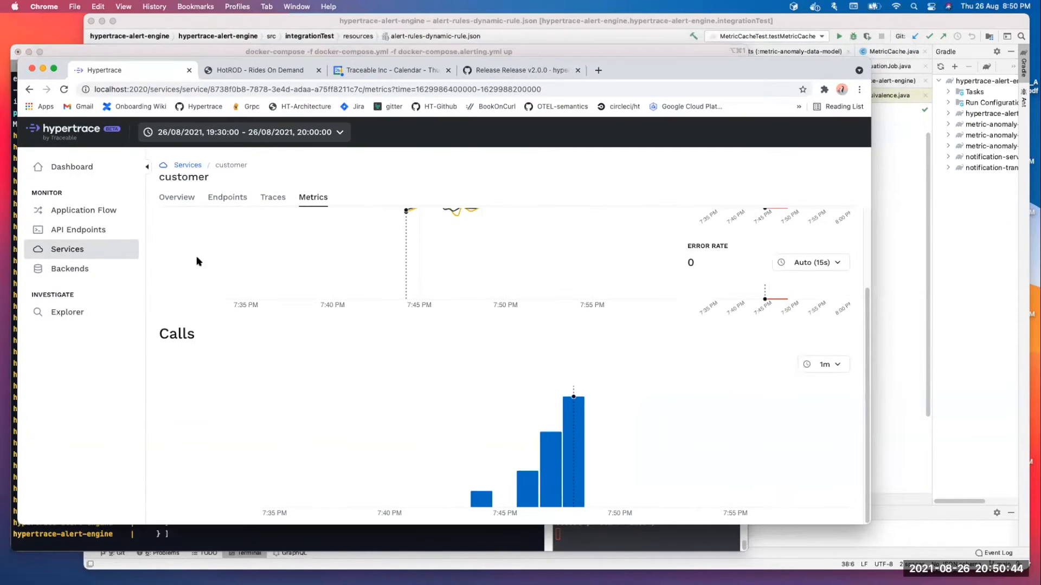
mouse_move(482, 494)
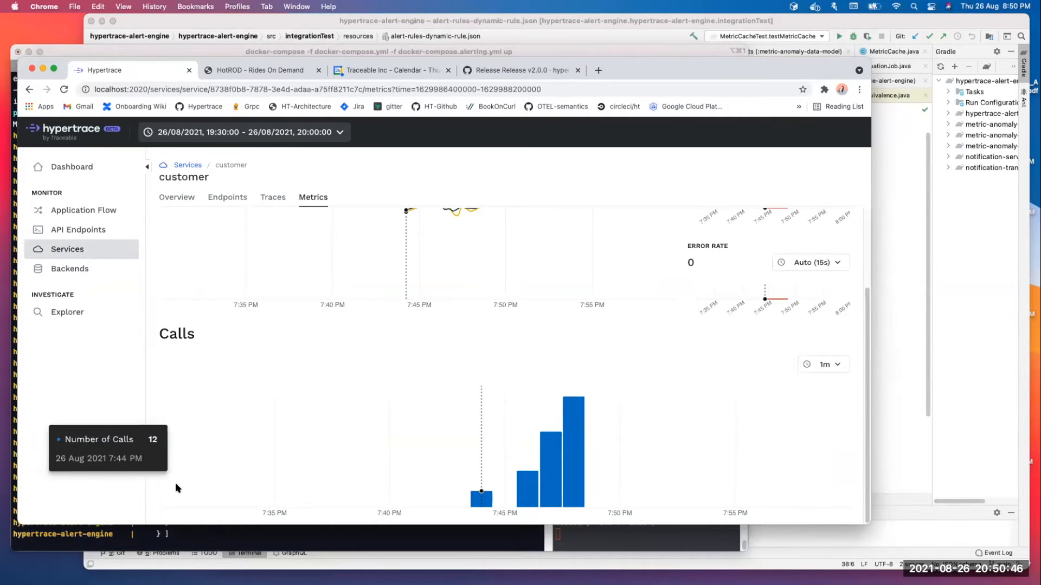
mouse_move(85, 449)
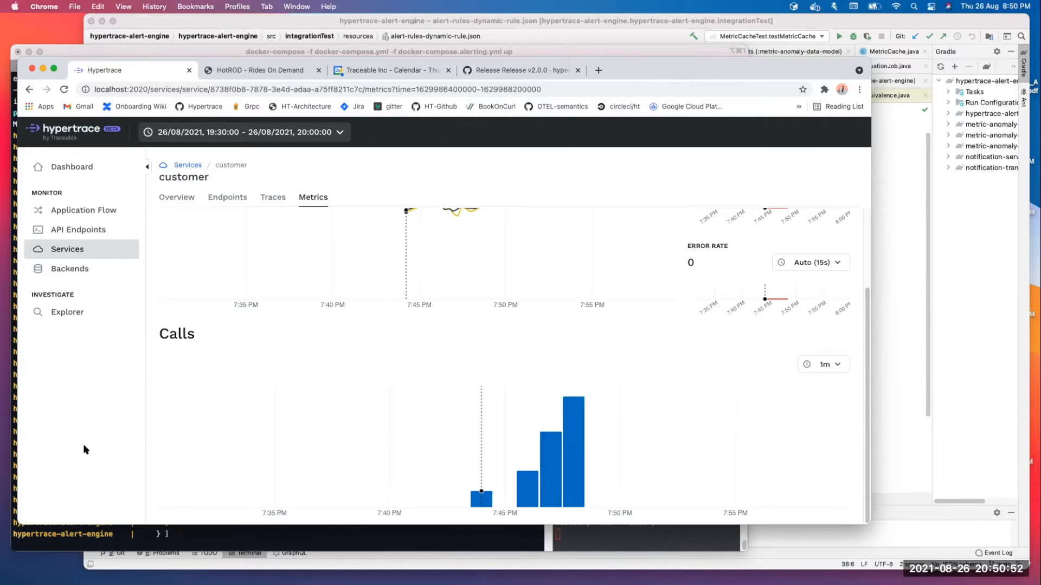
mouse_move(150, 491)
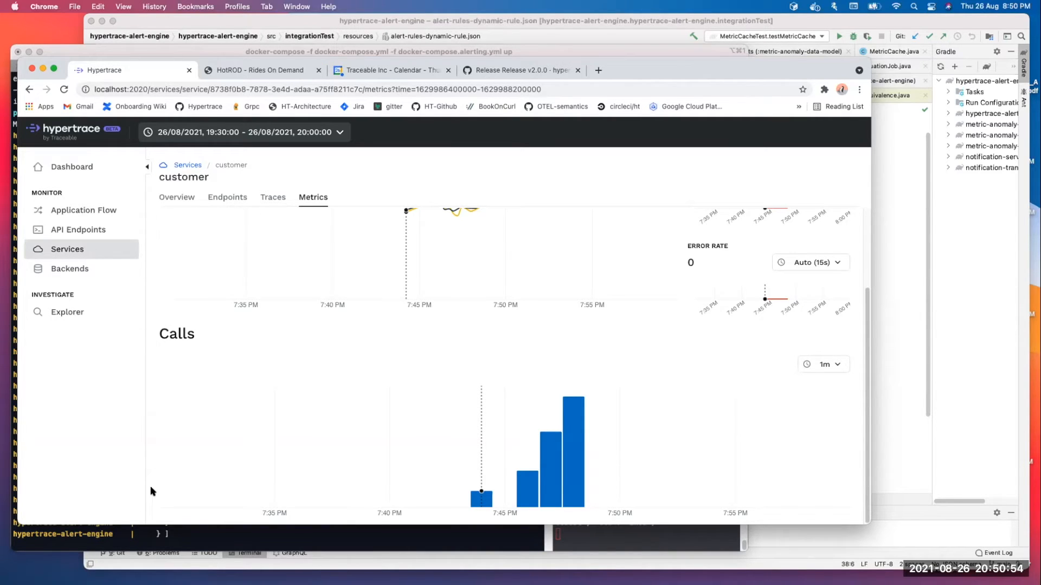
mouse_move(479, 499)
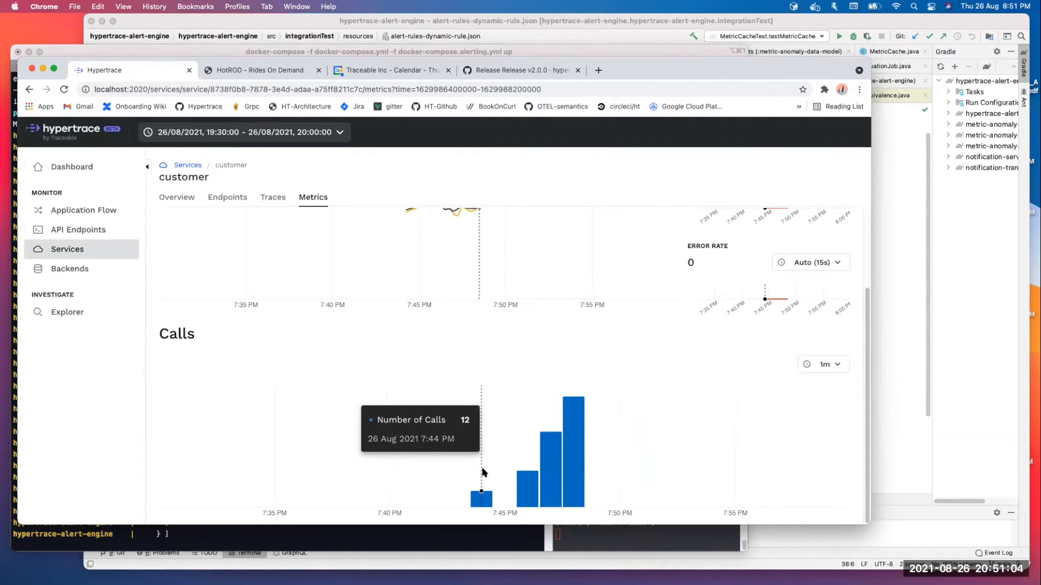
mouse_move(481, 483)
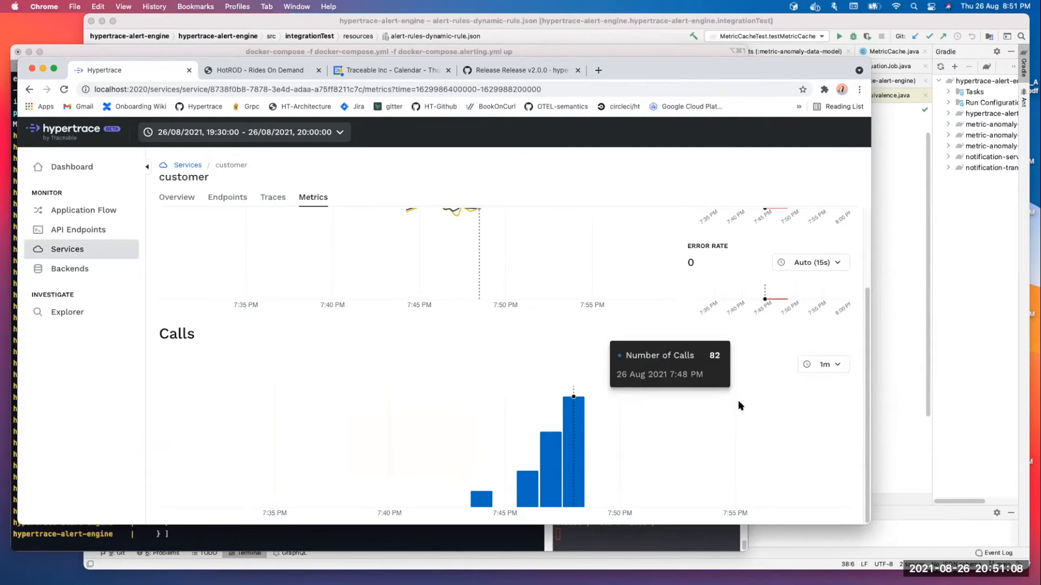
Step: Switch the customer Calls chart interval to 15 seconds, then back to 1 minute
click(823, 364)
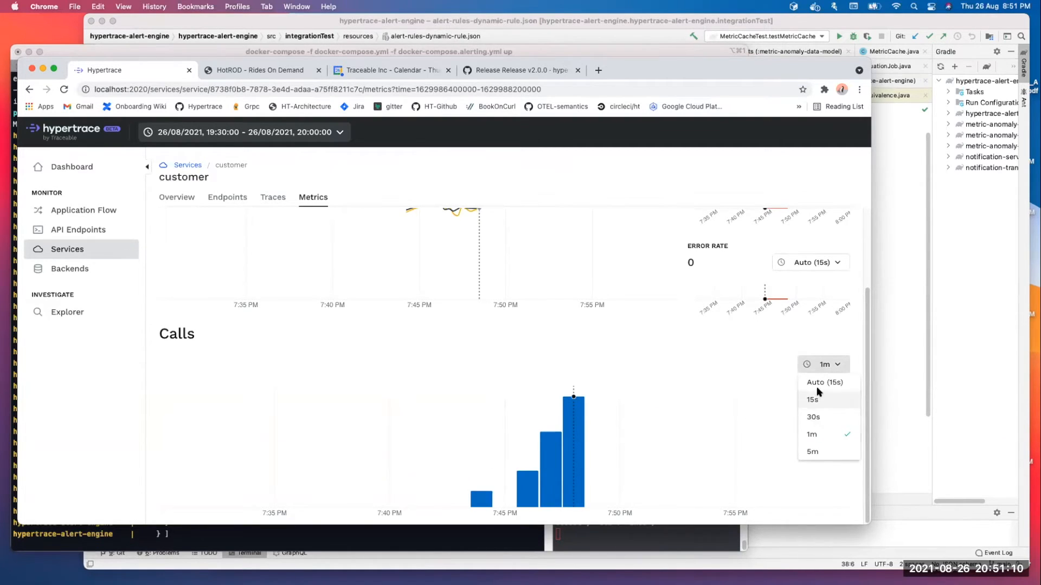
click(813, 399)
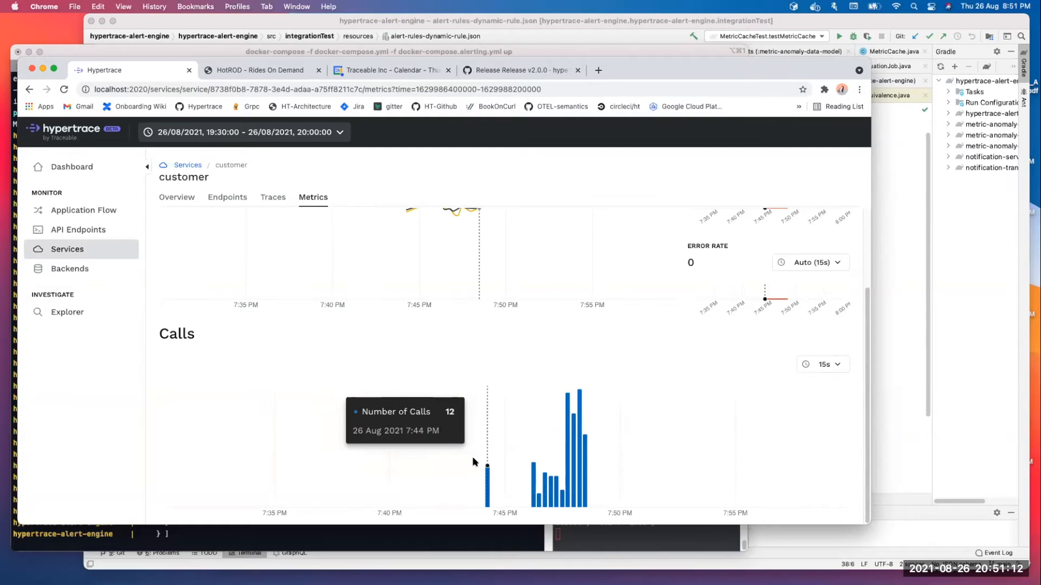
click(823, 364)
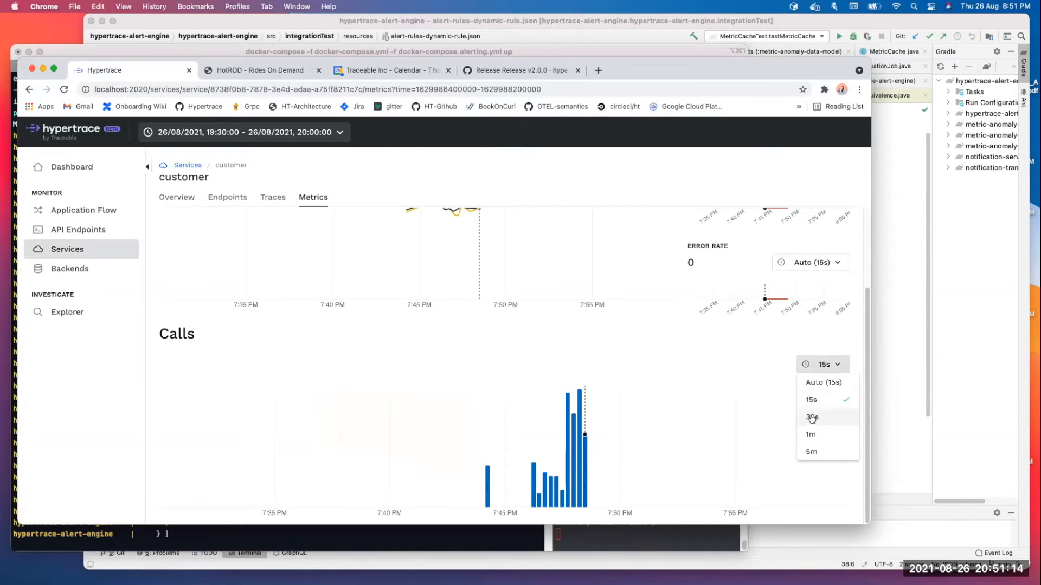
click(810, 435)
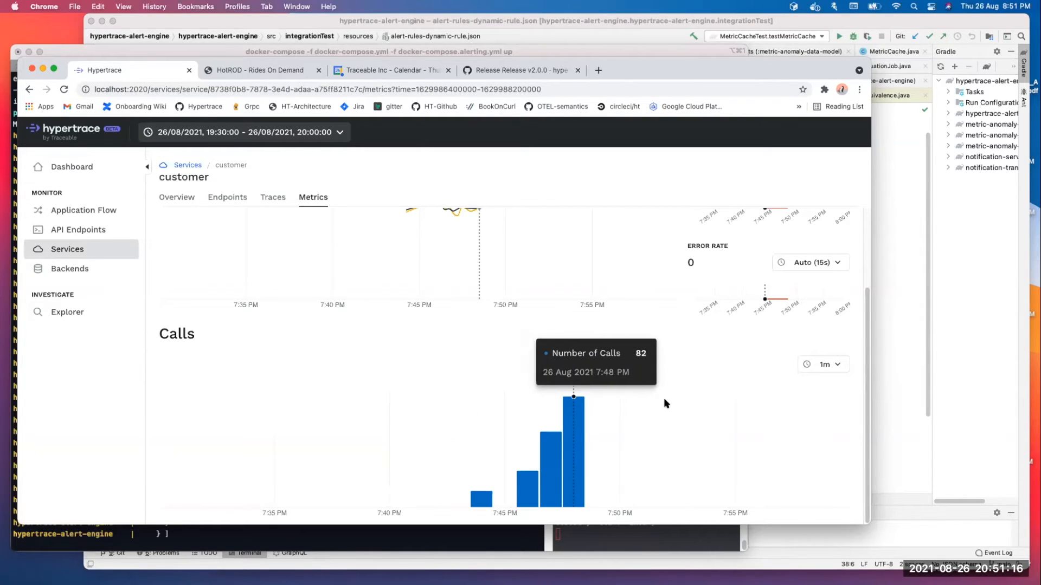
mouse_move(481, 498)
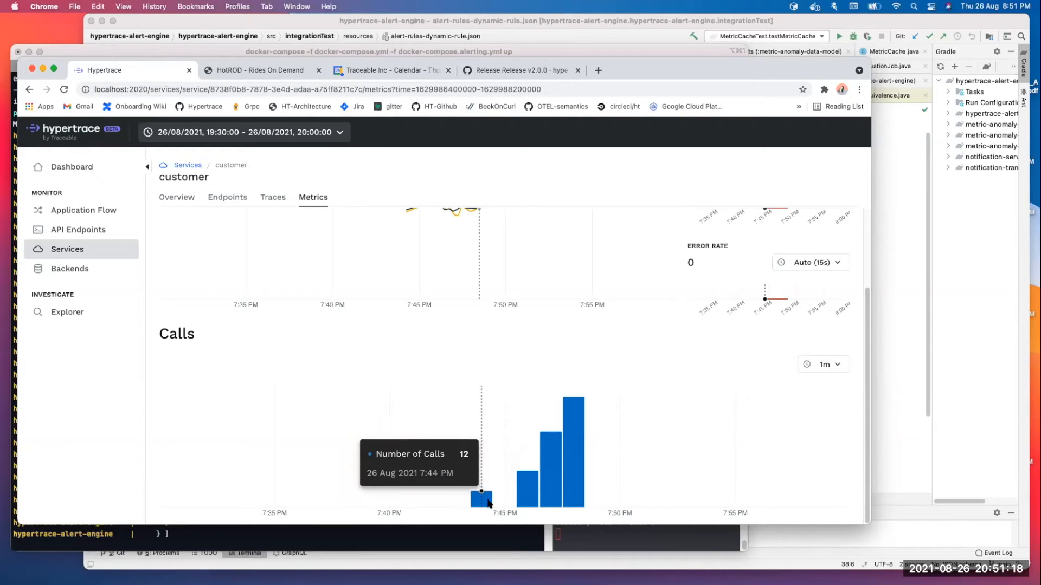
mouse_move(479, 495)
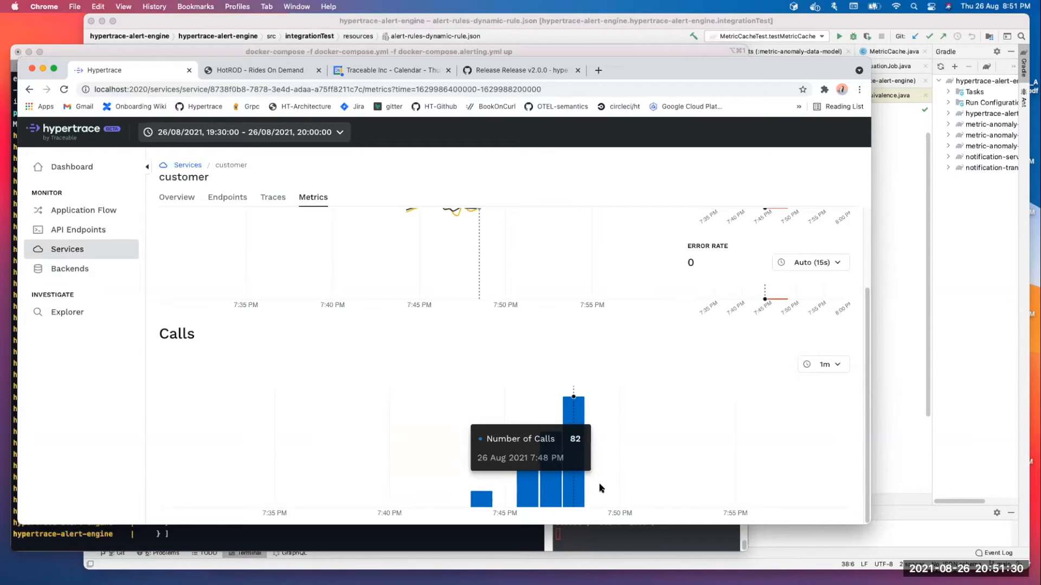
mouse_move(564, 468)
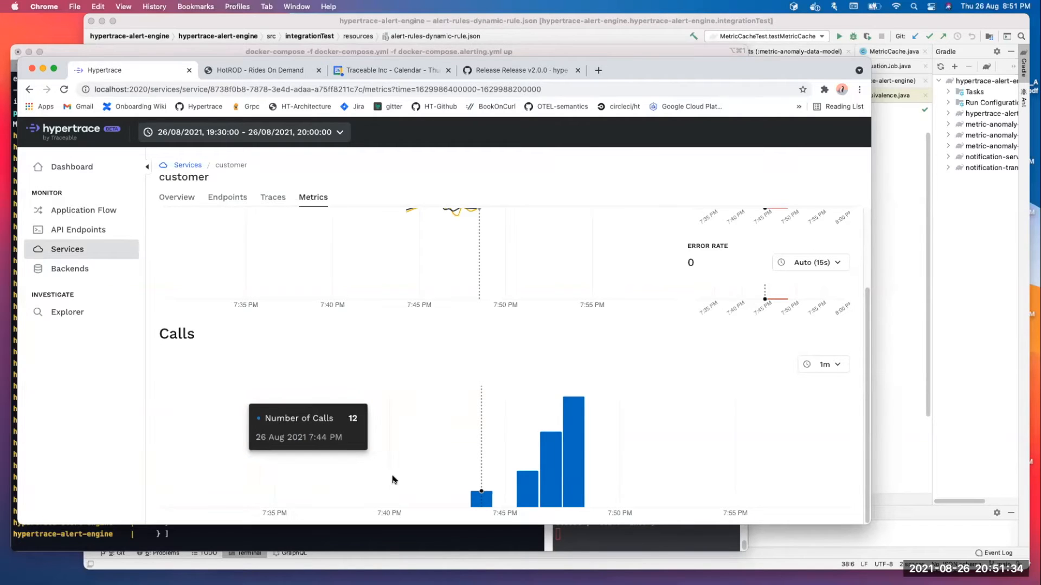
mouse_move(392, 480)
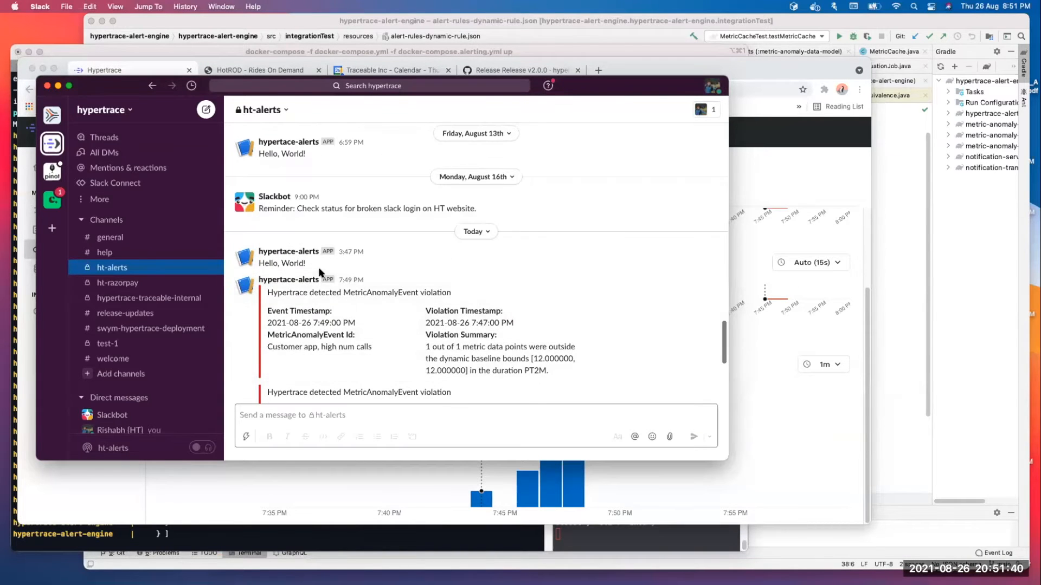
scroll(down, 3)
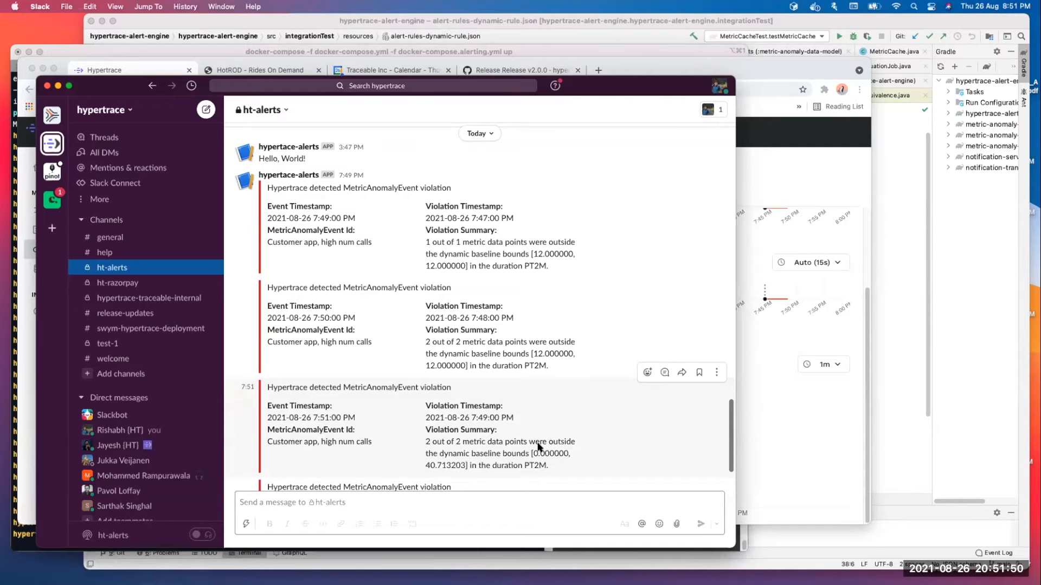
mouse_move(494, 221)
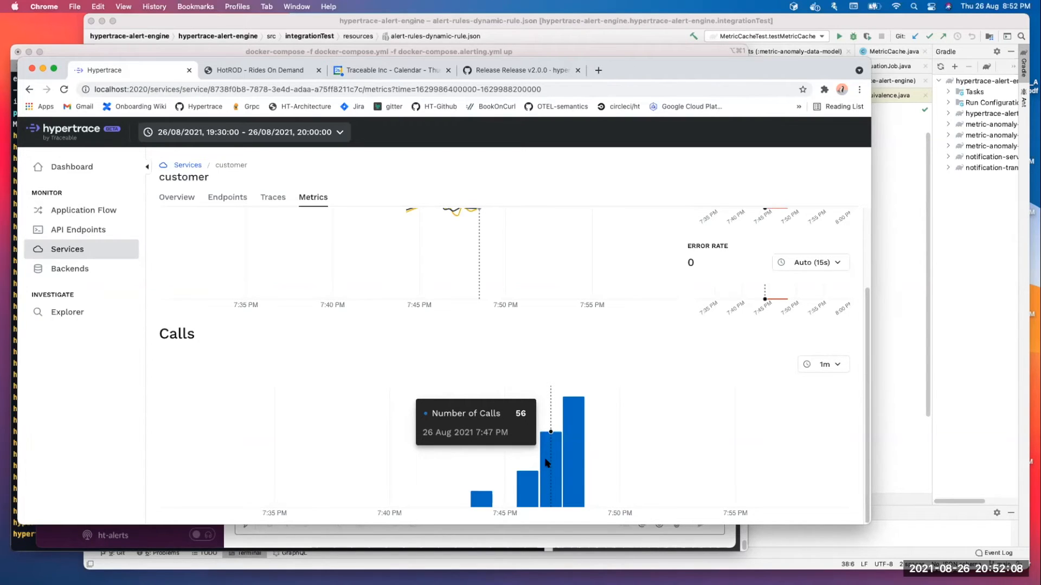
mouse_move(529, 492)
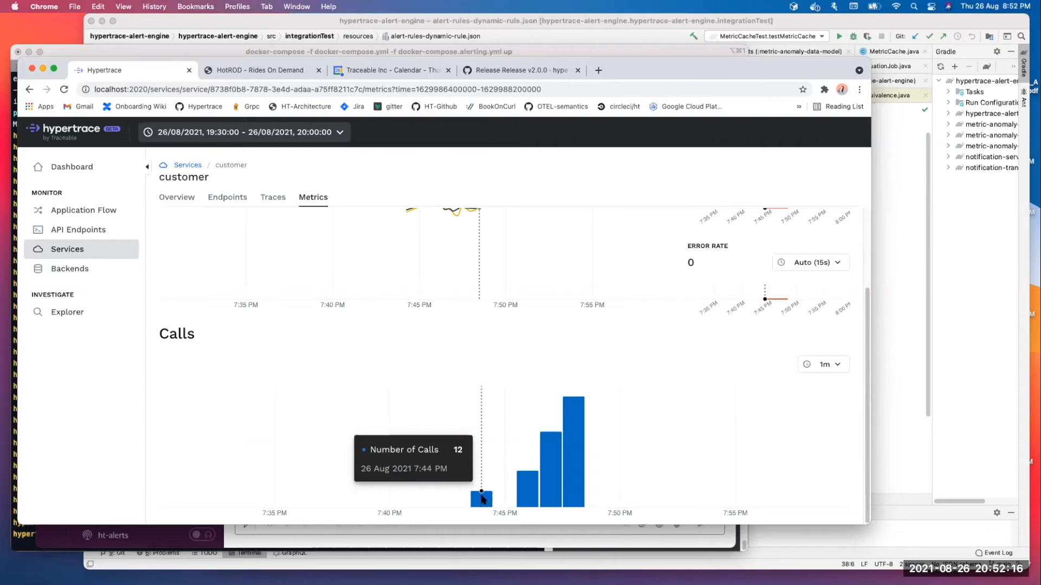
mouse_move(435, 485)
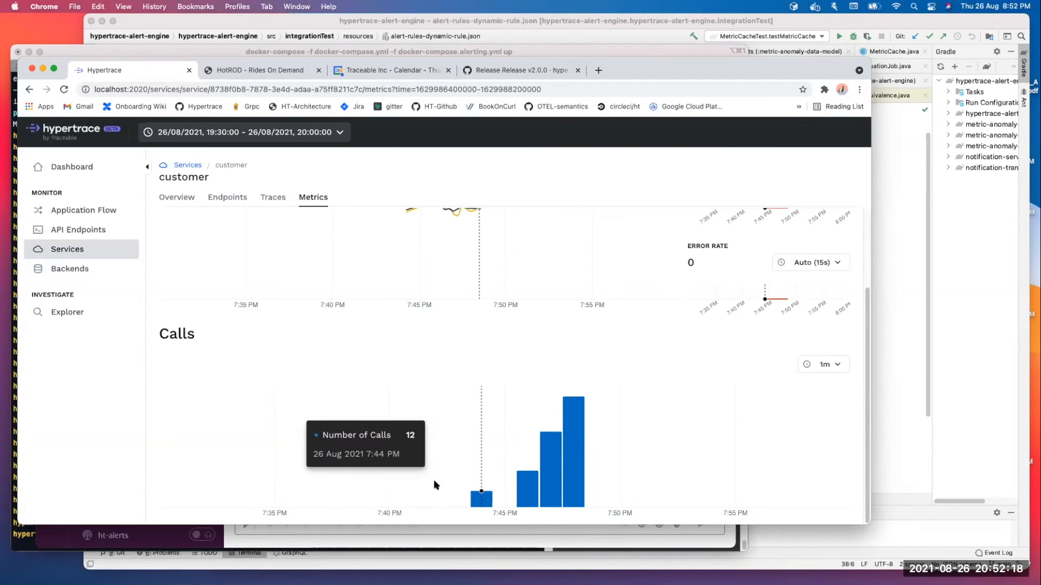
mouse_move(343, 475)
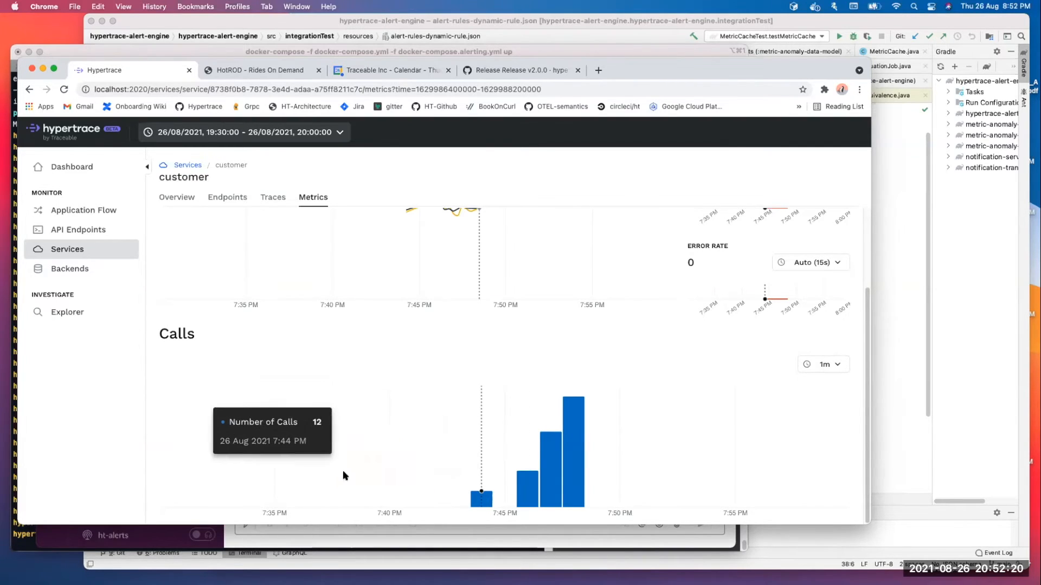
mouse_move(488, 484)
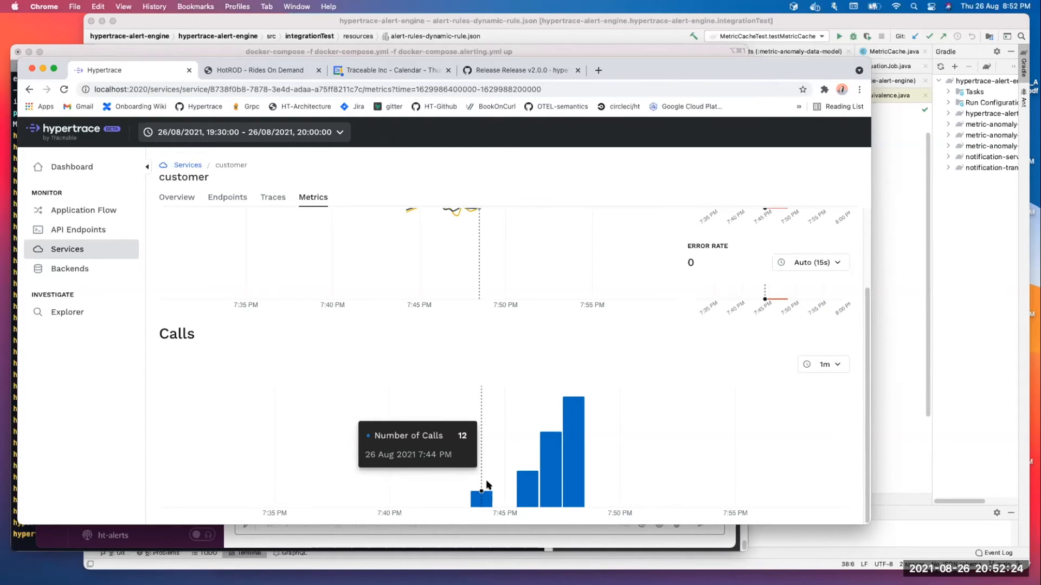
mouse_move(530, 478)
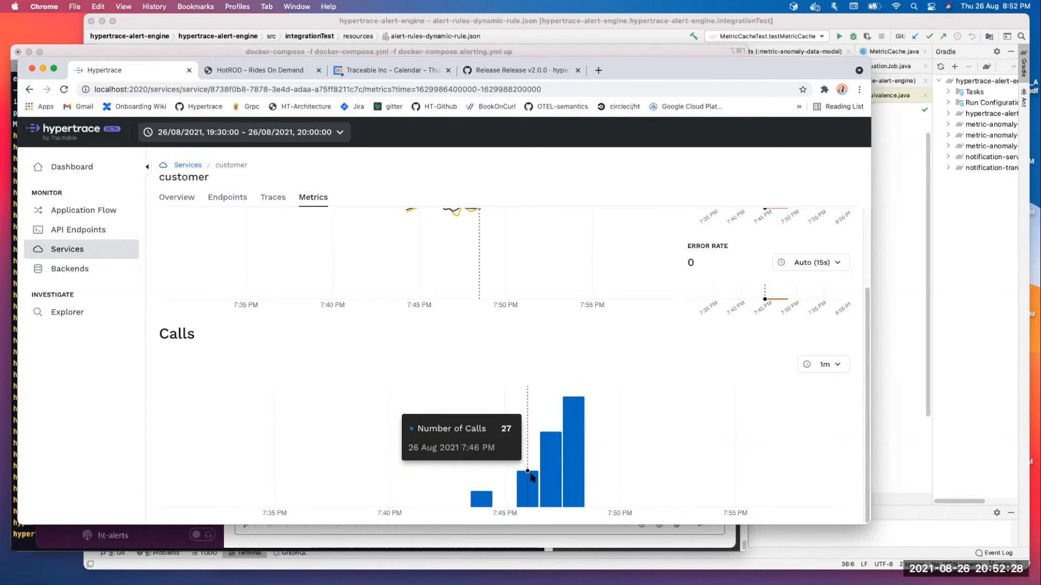
mouse_move(527, 463)
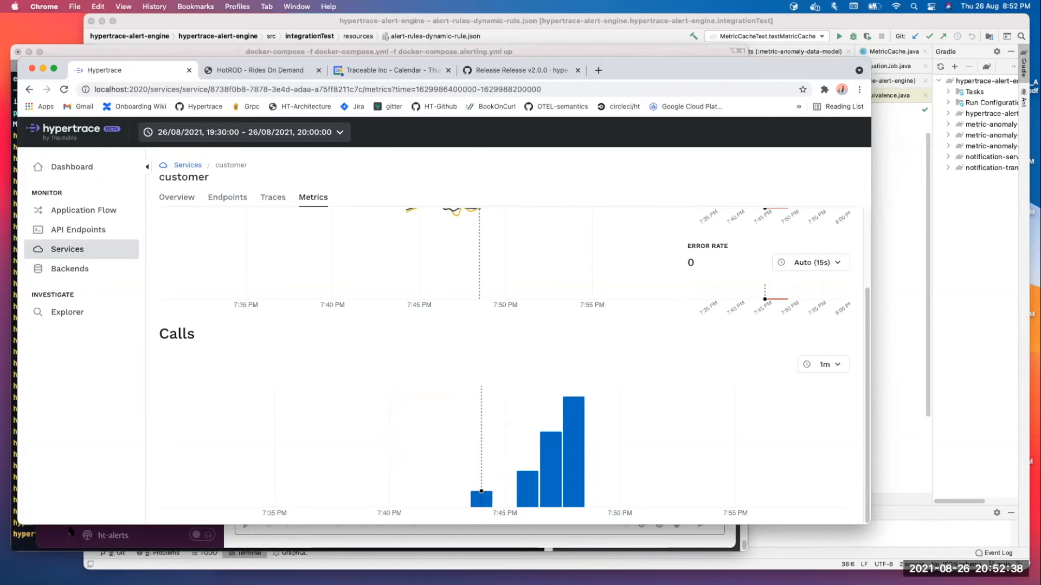
Step: Return to the customer Calls chart to read counts: 12 at 7:44, 27 at 7:46, 56 at 7:47
click(112, 535)
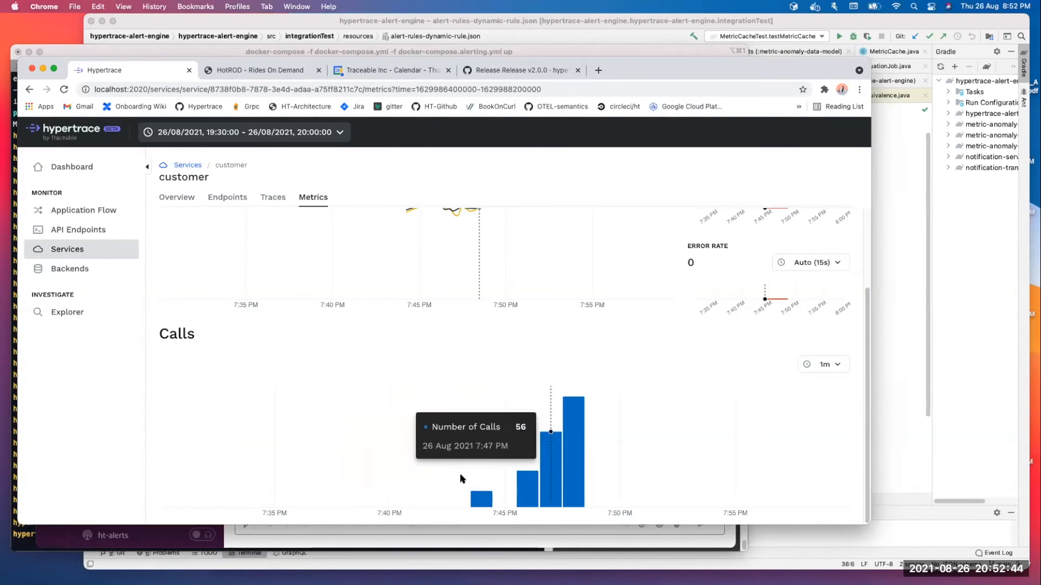
mouse_move(527, 503)
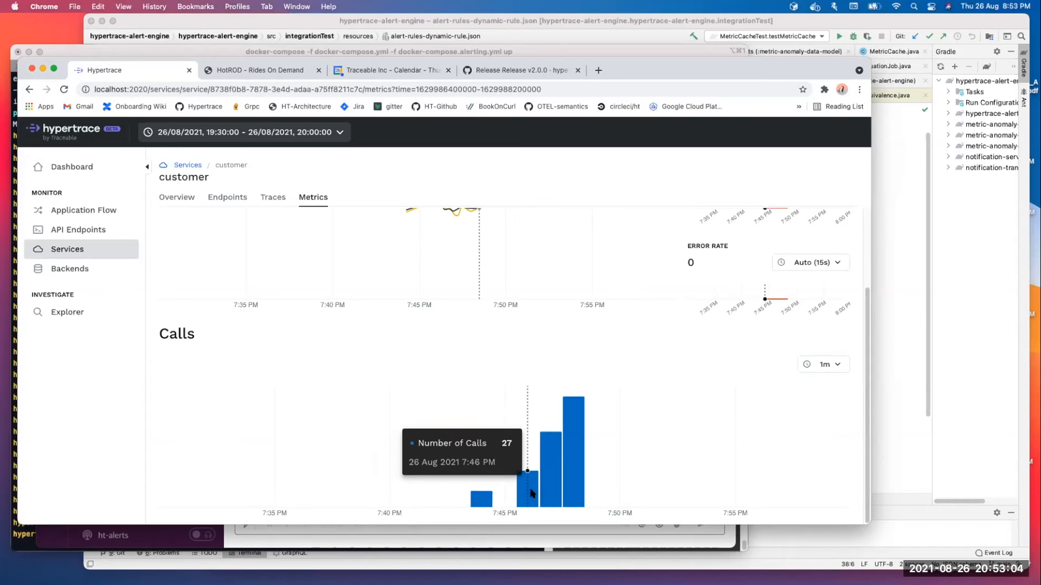
mouse_move(506, 503)
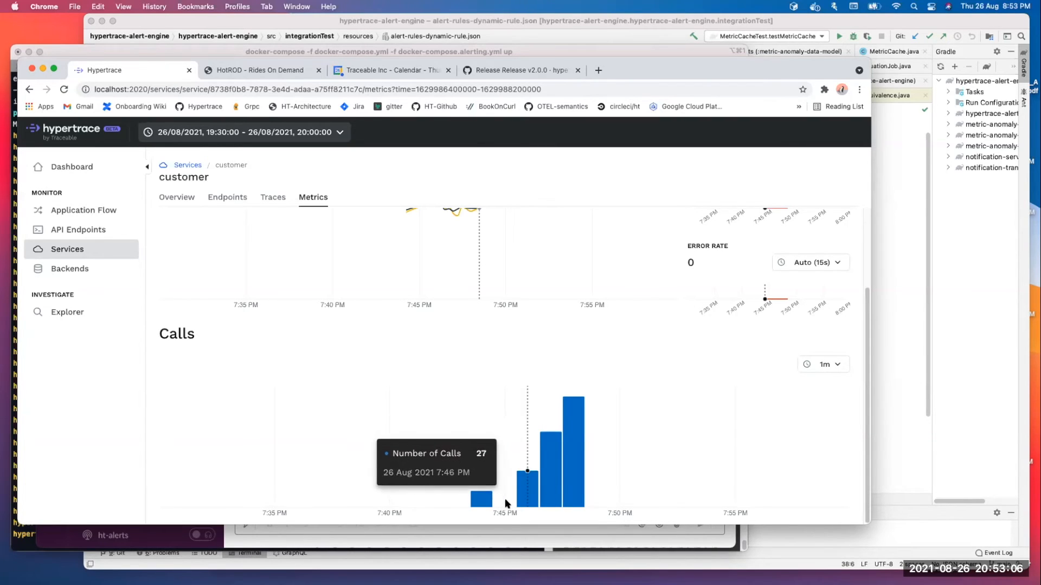
mouse_move(481, 494)
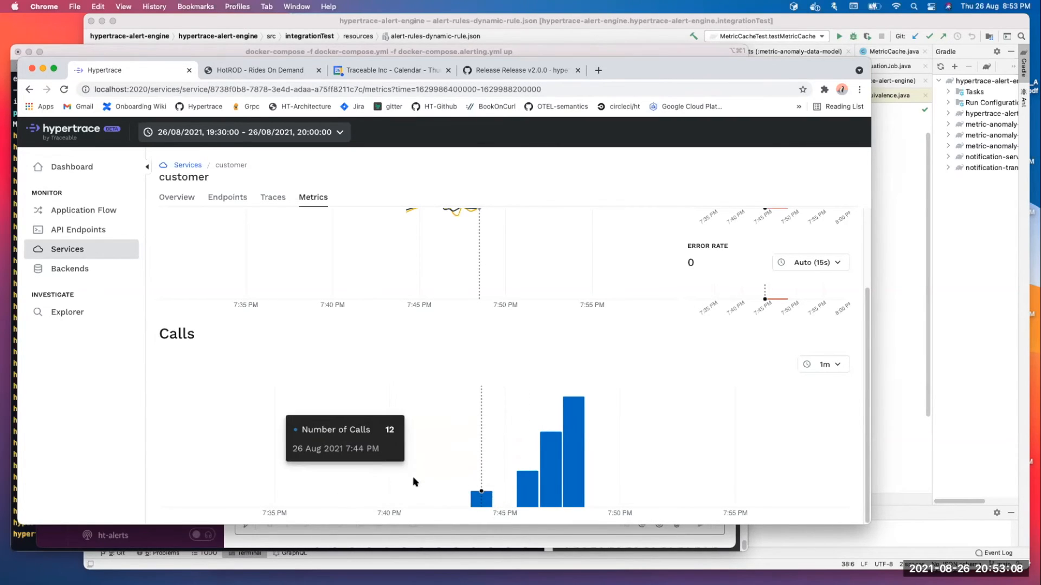
mouse_move(502, 329)
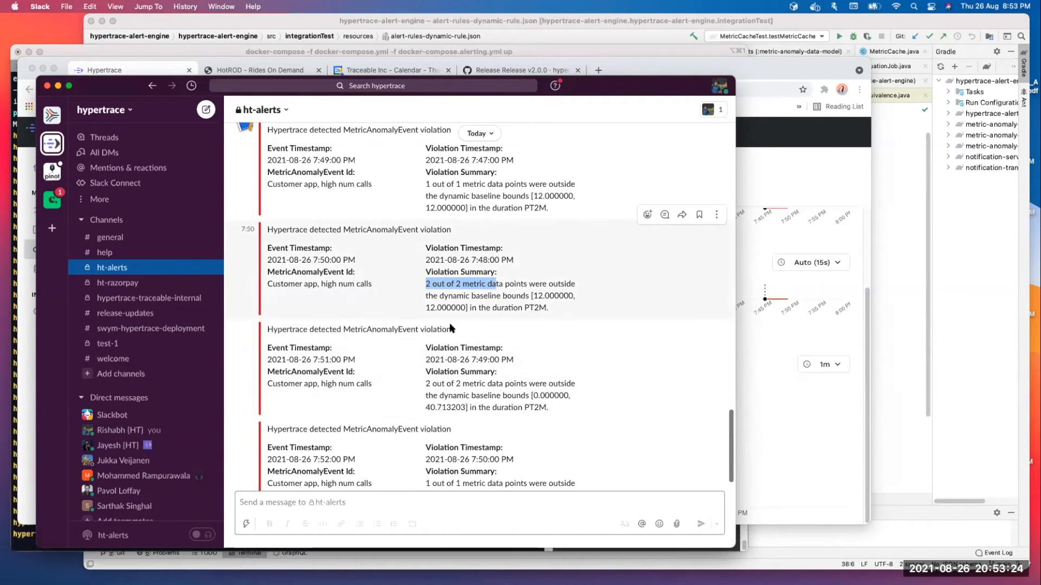
scroll(down, 3)
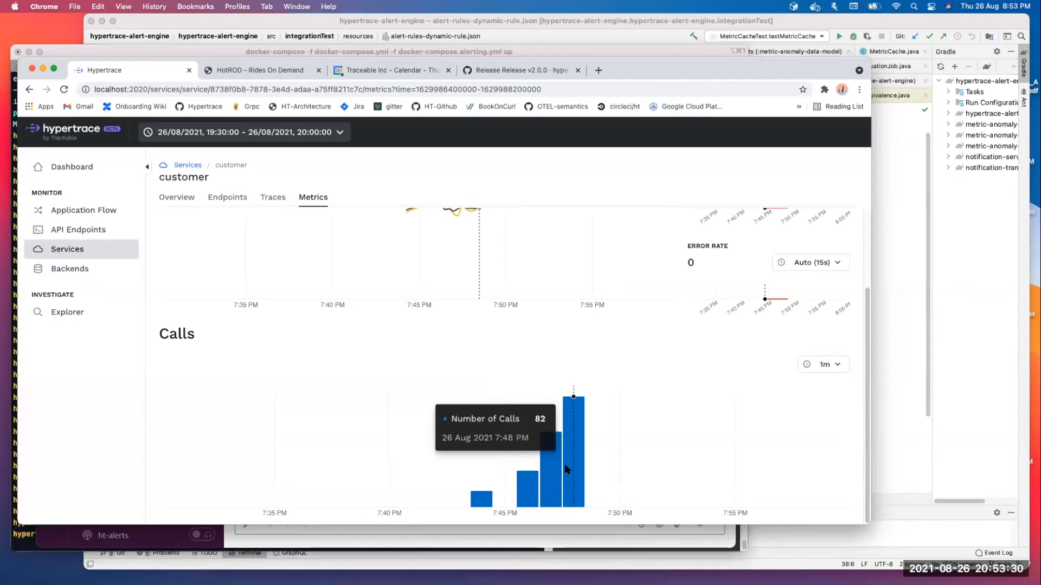
mouse_move(536, 426)
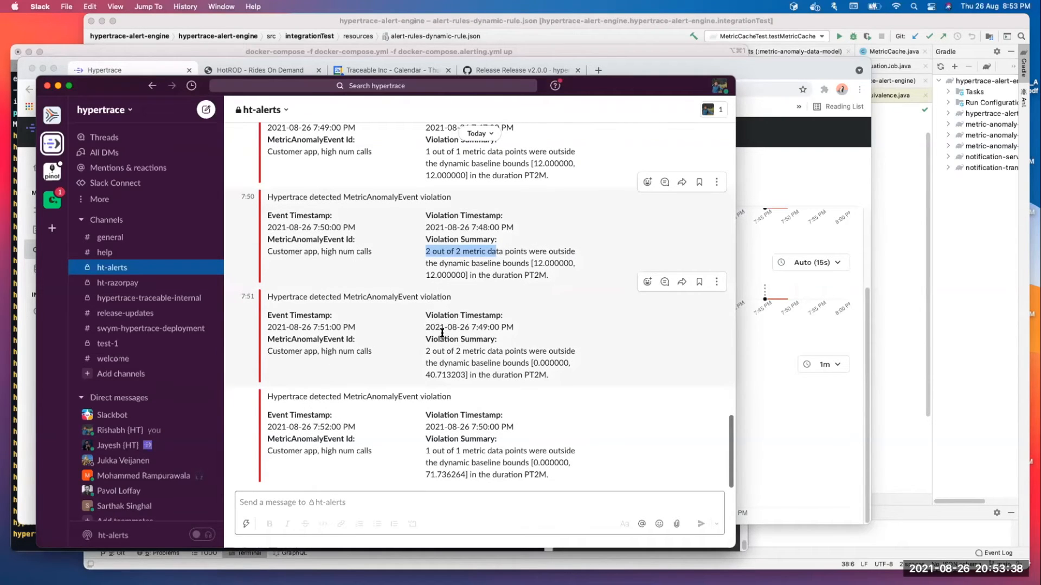
mouse_move(452, 295)
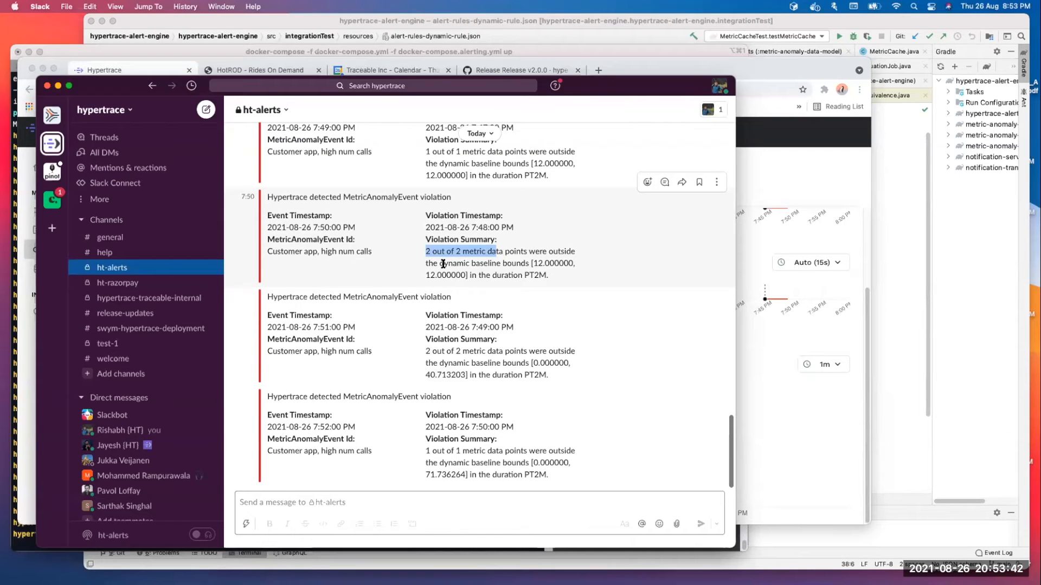
mouse_move(528, 296)
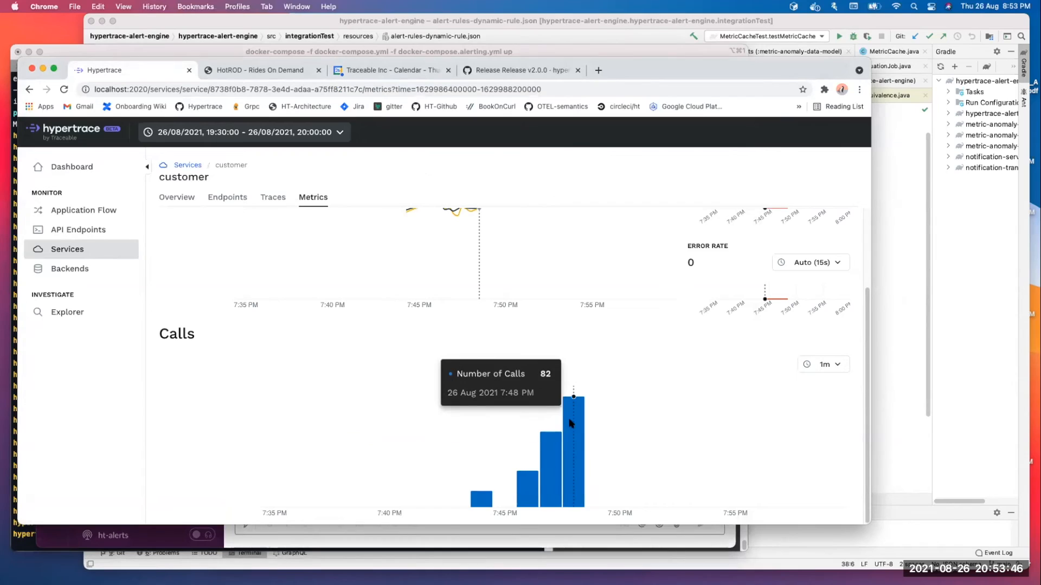
mouse_move(553, 432)
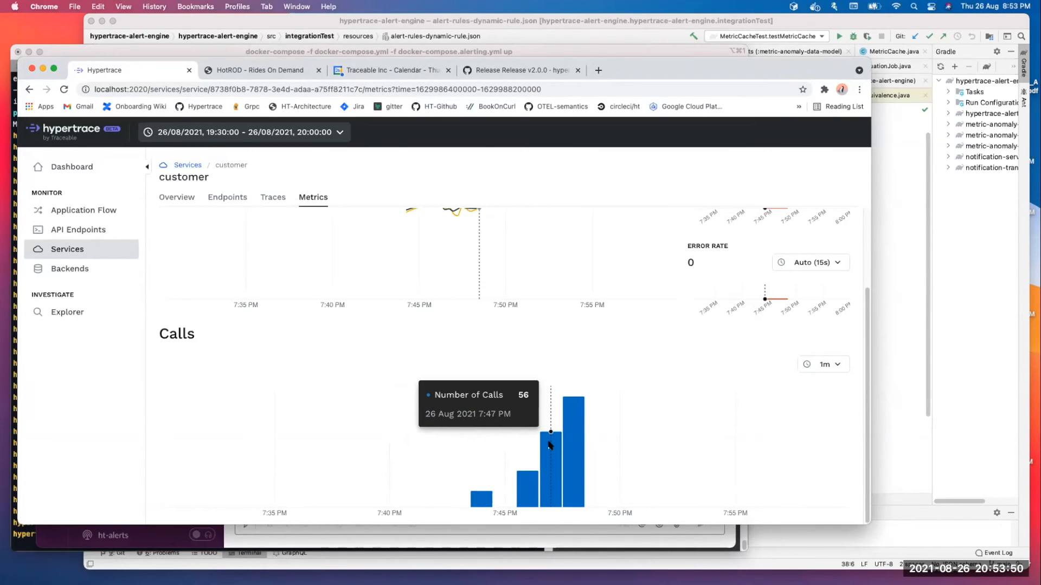
mouse_move(503, 505)
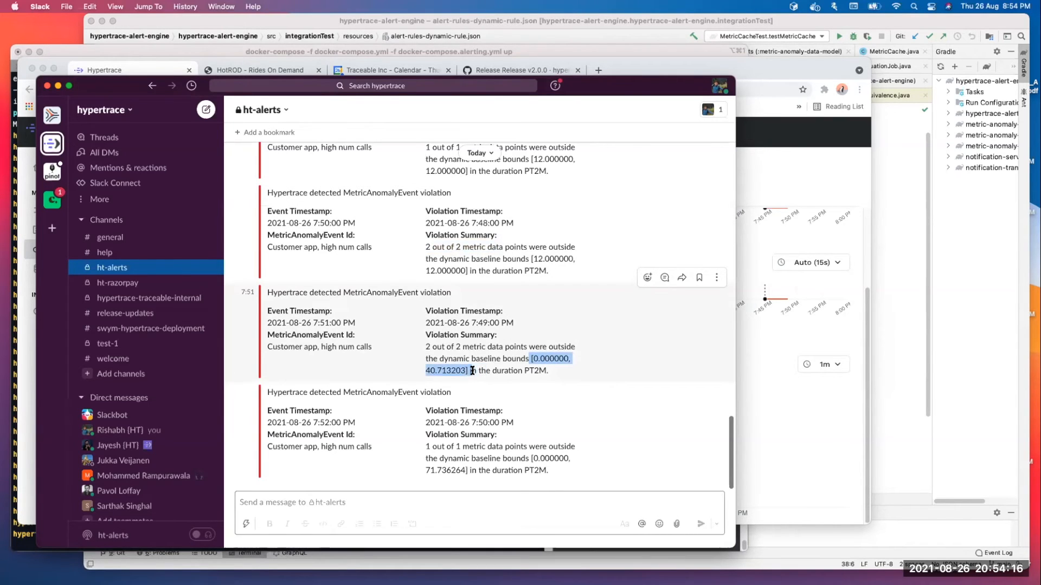
Step: Clear the highlighted baseline bounds in the 7:51 PM ht-alerts violation message
click(475, 370)
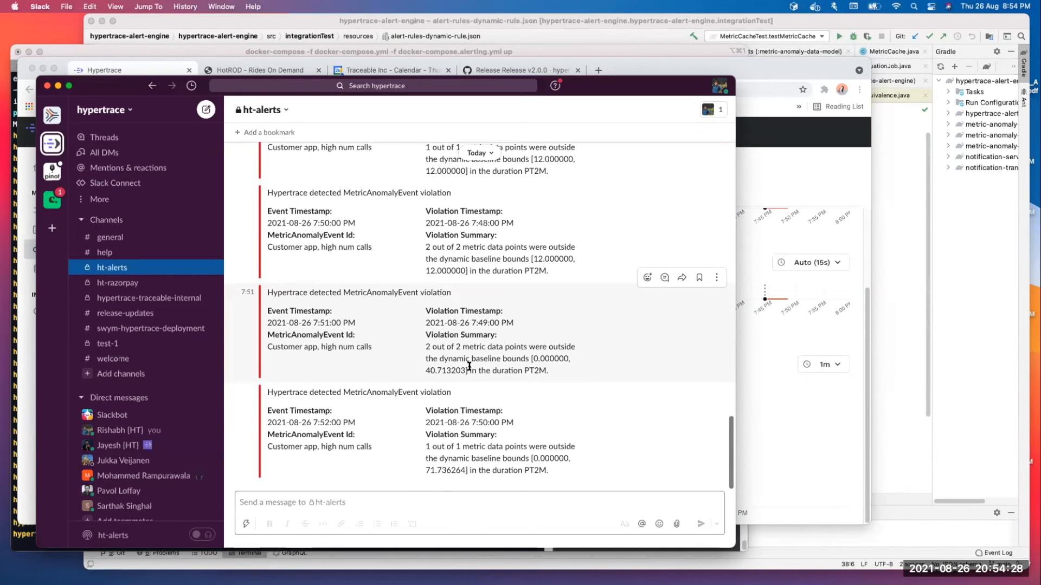
mouse_move(412, 379)
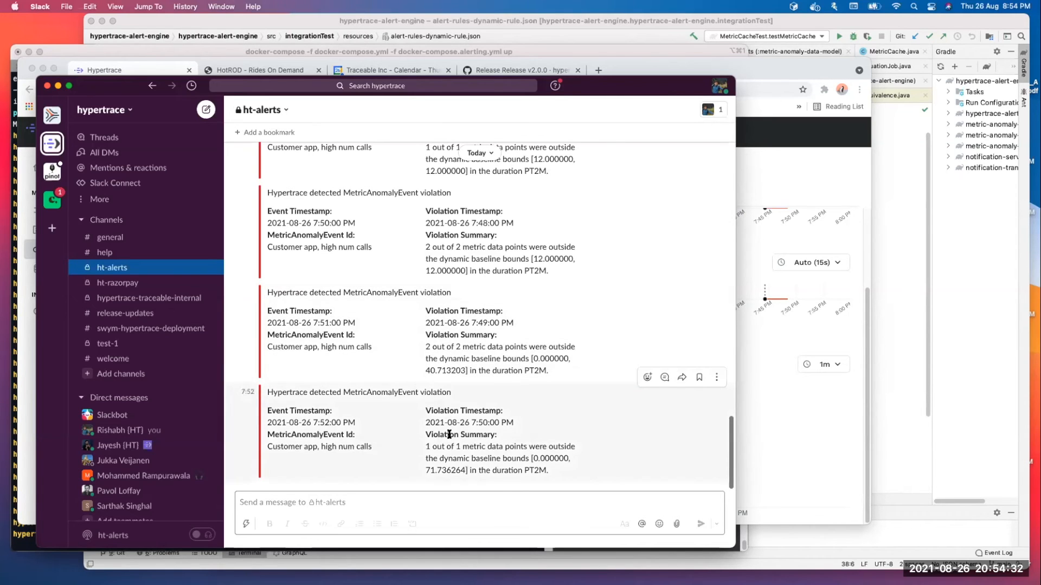
mouse_move(545, 411)
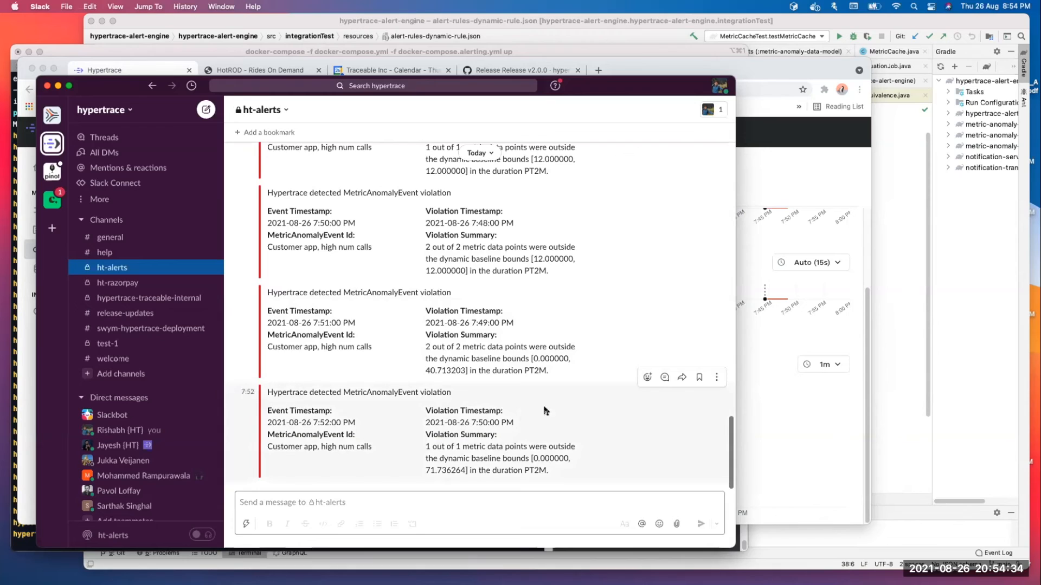
mouse_move(512, 418)
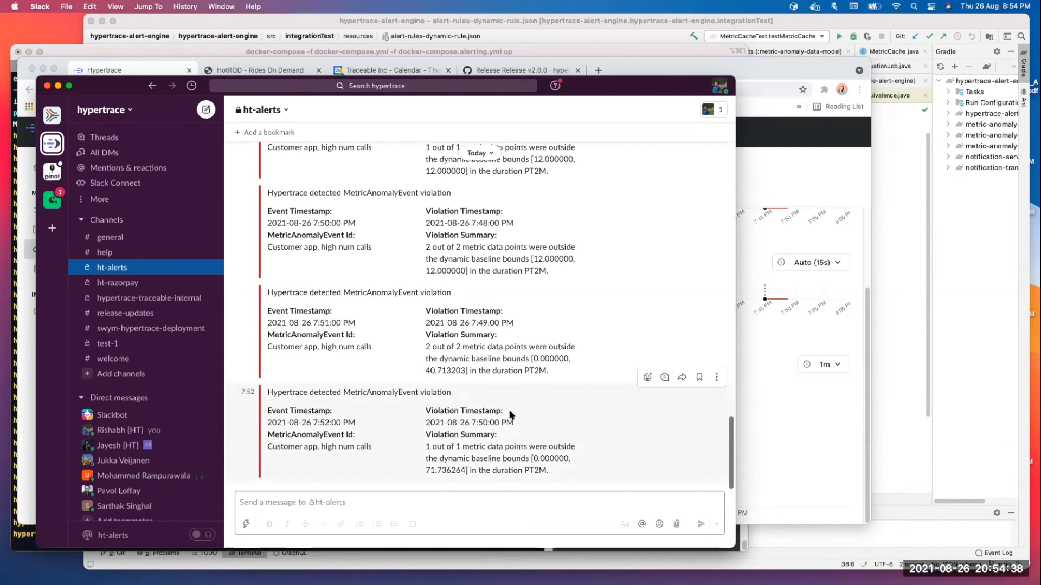
mouse_move(456, 414)
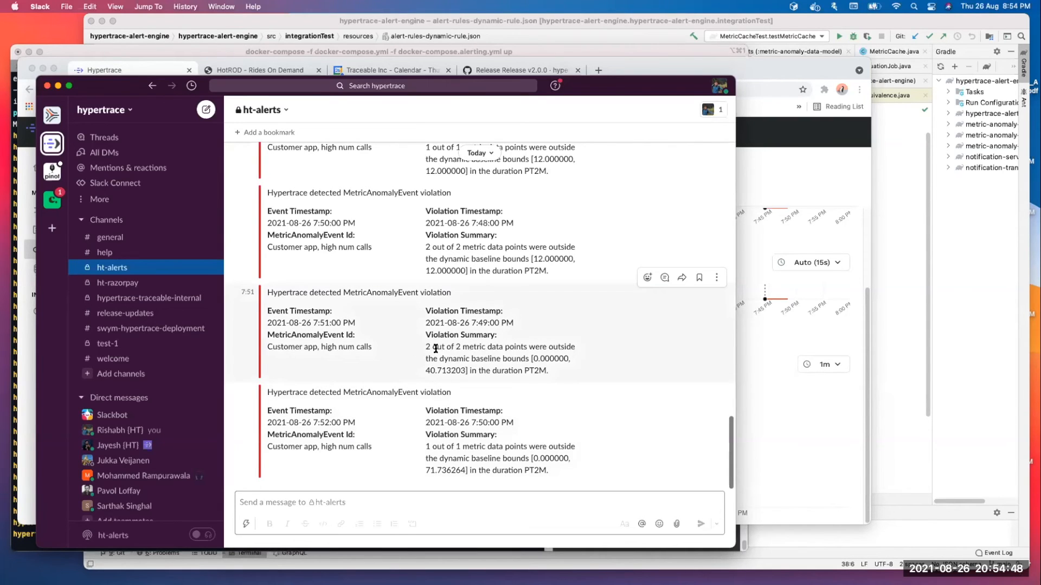
mouse_move(818, 431)
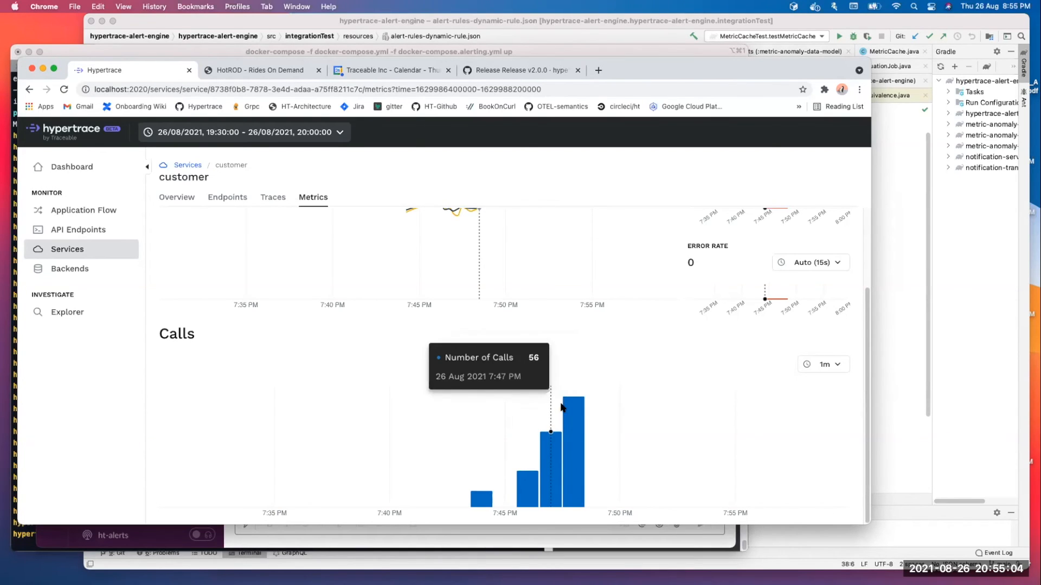
mouse_move(569, 405)
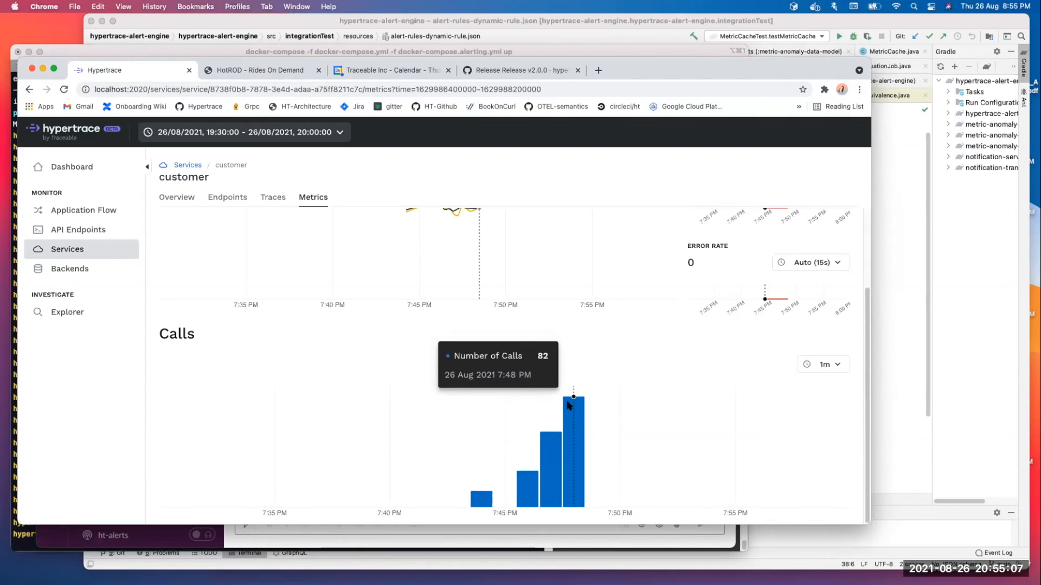
mouse_move(550, 444)
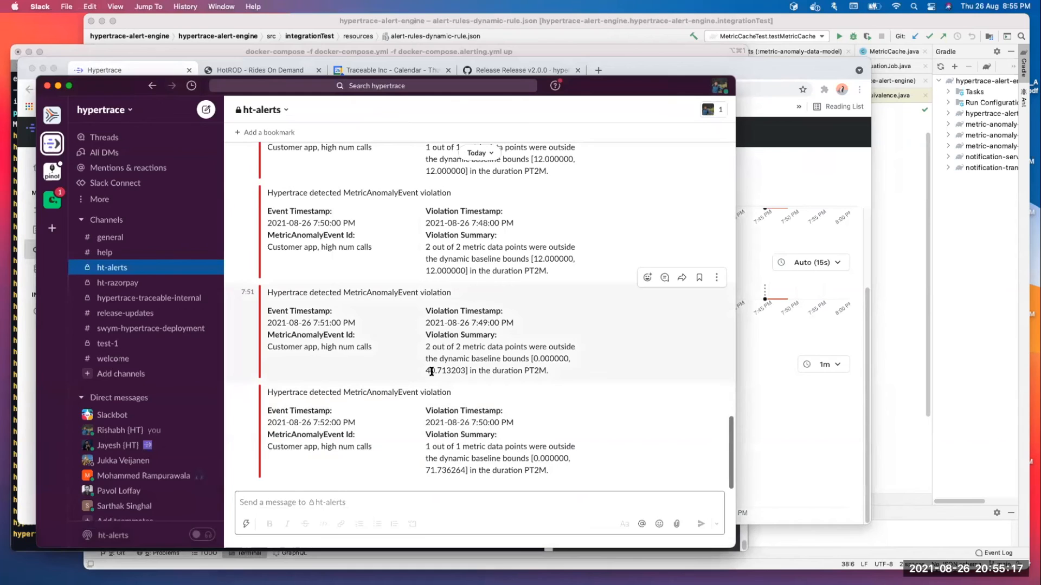
mouse_move(438, 461)
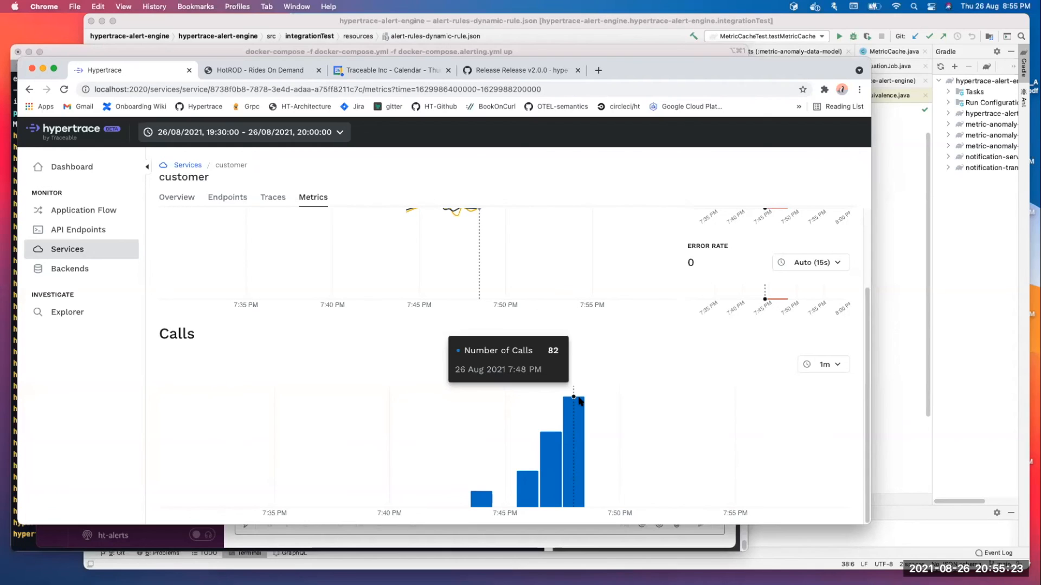
mouse_move(578, 432)
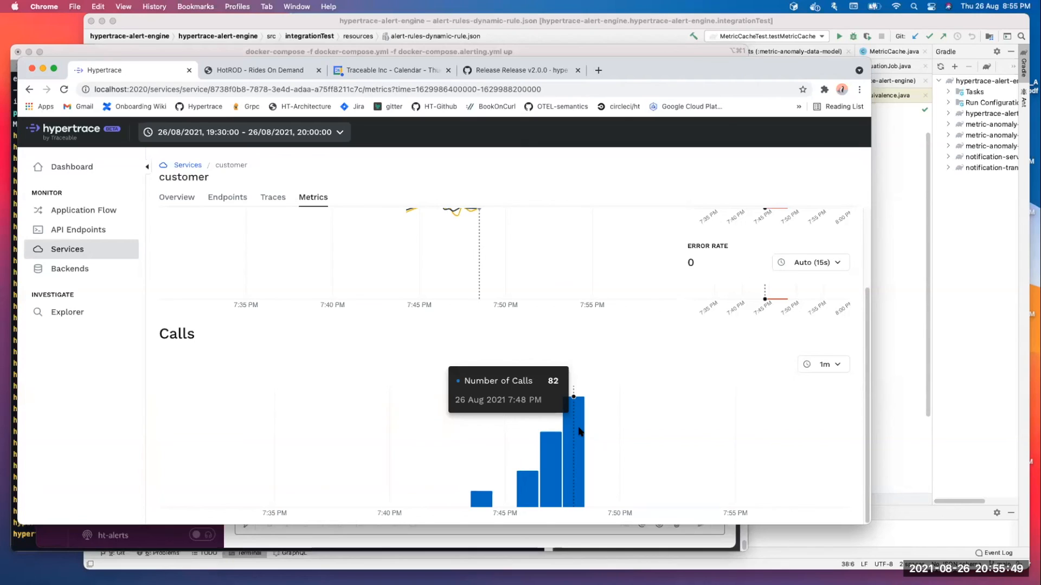
mouse_move(600, 445)
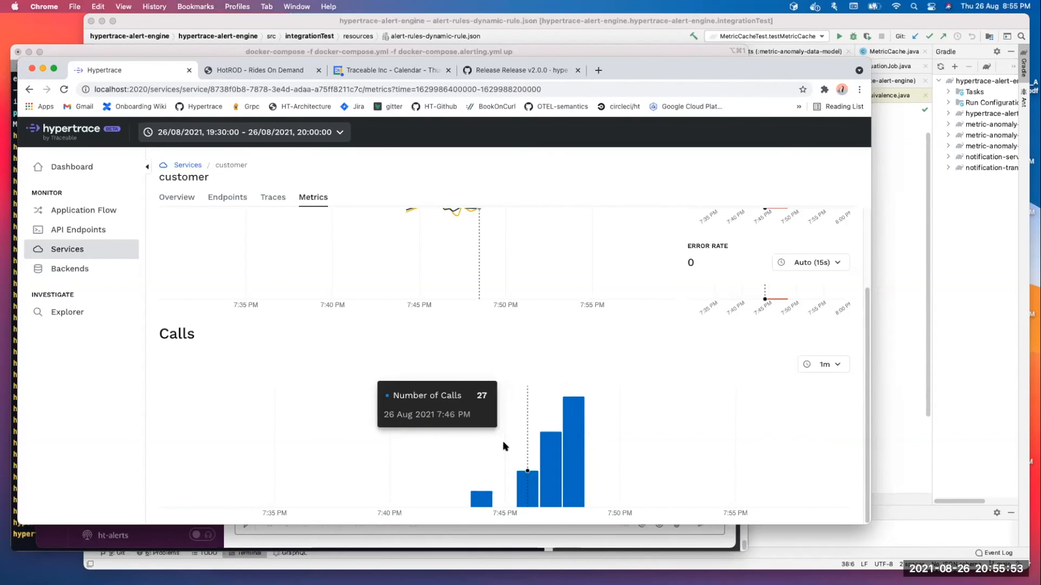
mouse_move(580, 488)
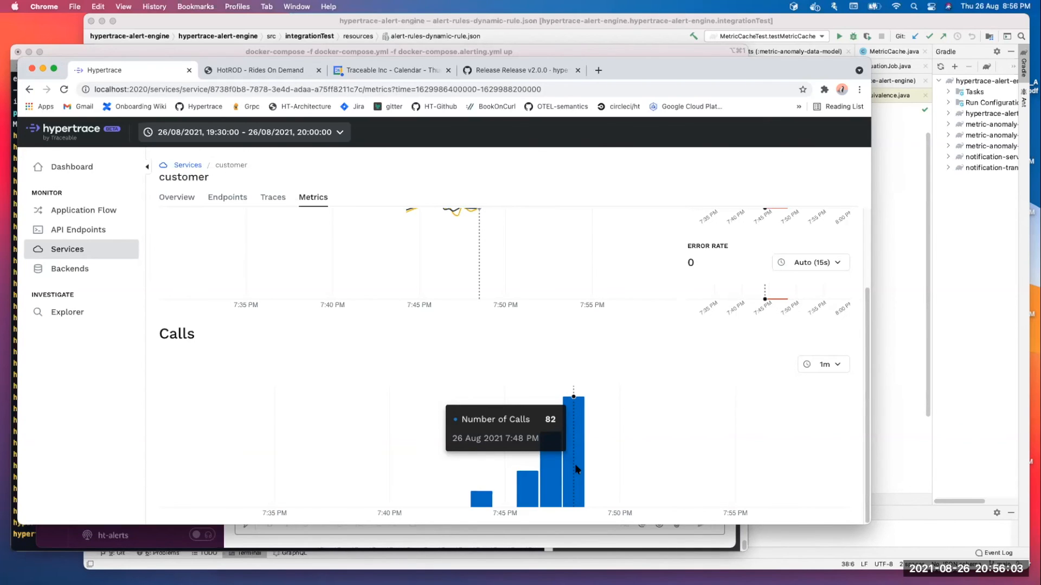
mouse_move(531, 358)
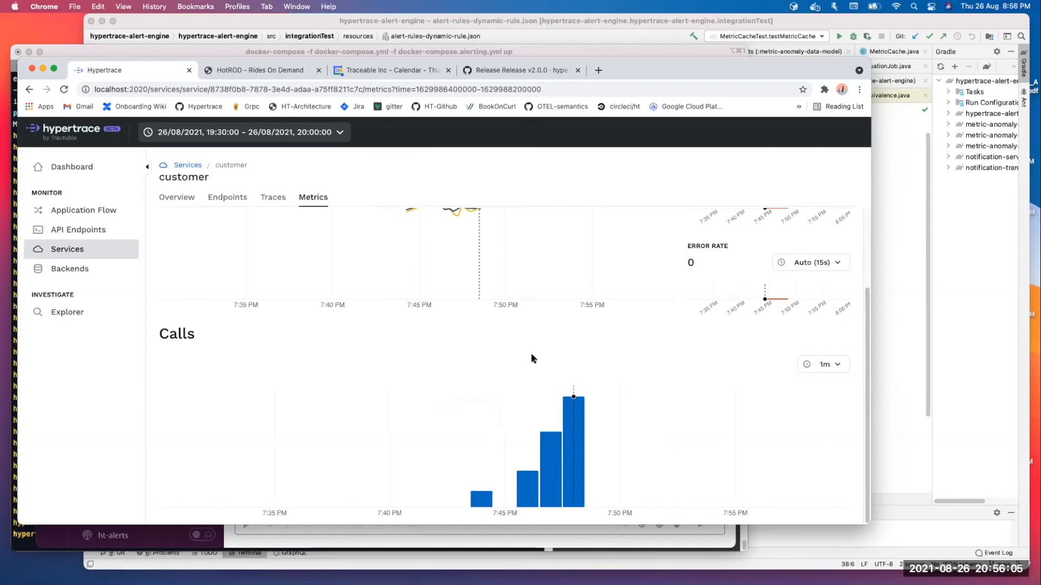